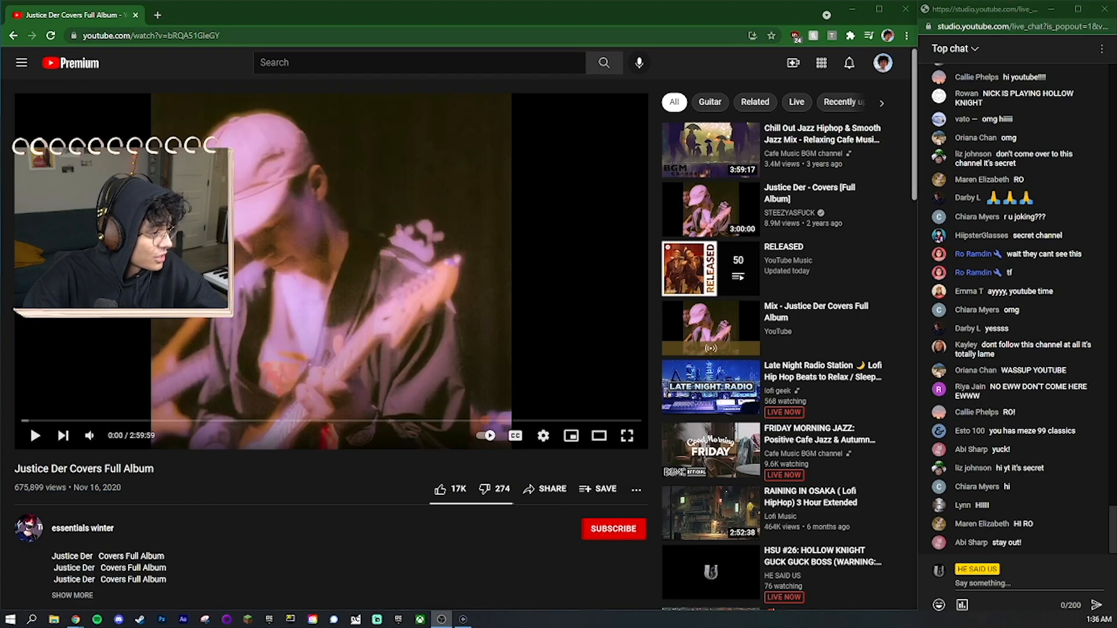
# Leave the Justice Der covers video for the 5lovelanguages.com homepage.
pyautogui.click(625, 436)
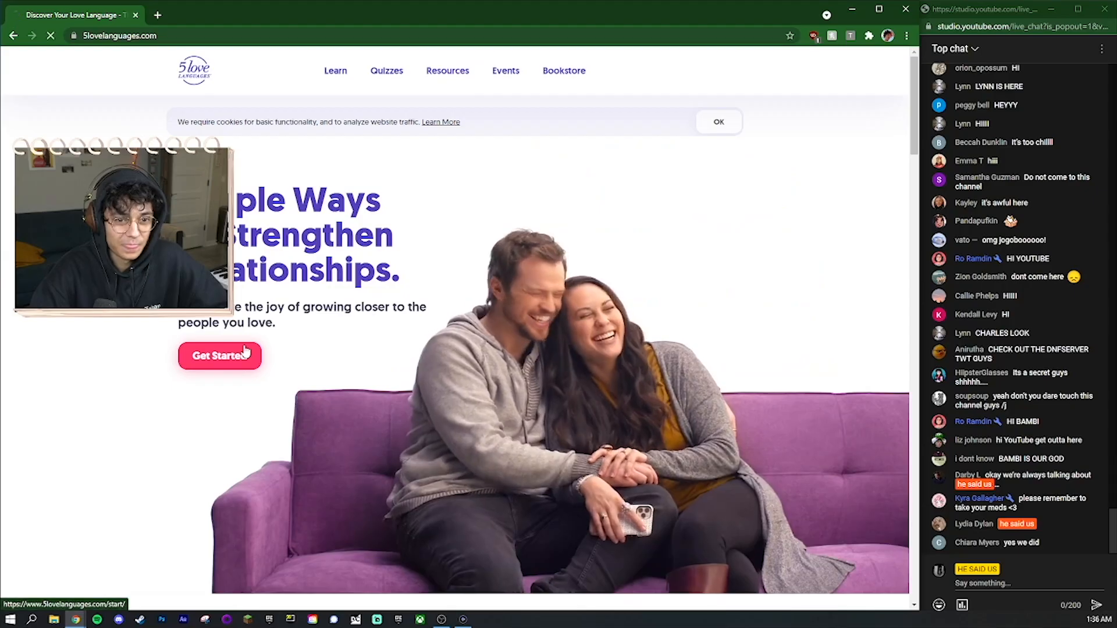
# Go to the Get Started page for romantic relationships, listing the site's quizzes.
pyautogui.click(220, 356)
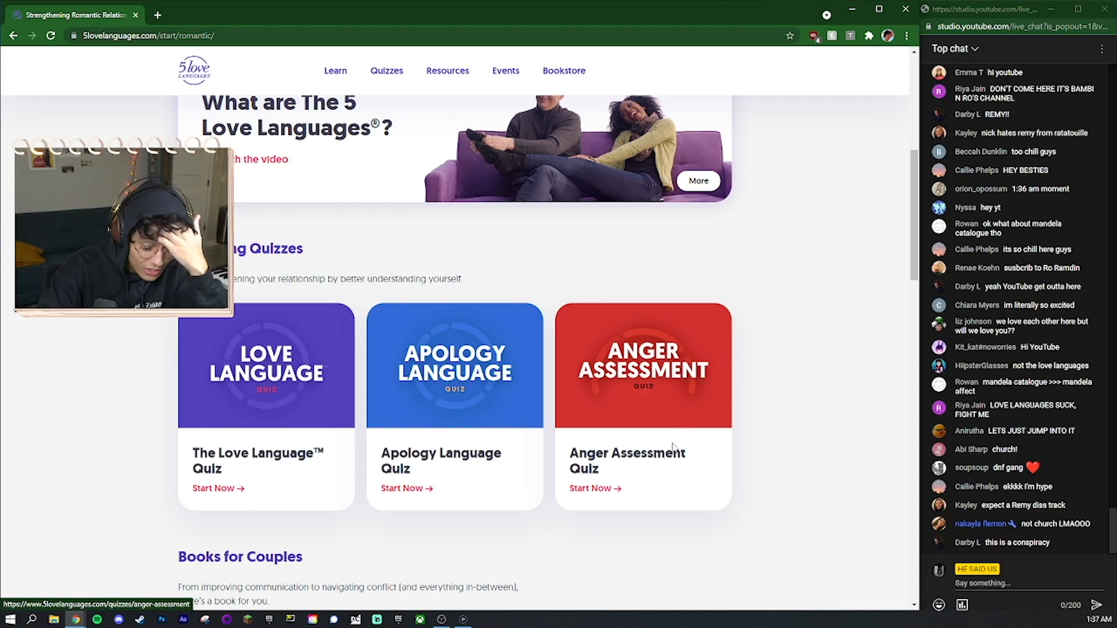
pyautogui.scroll(-3)
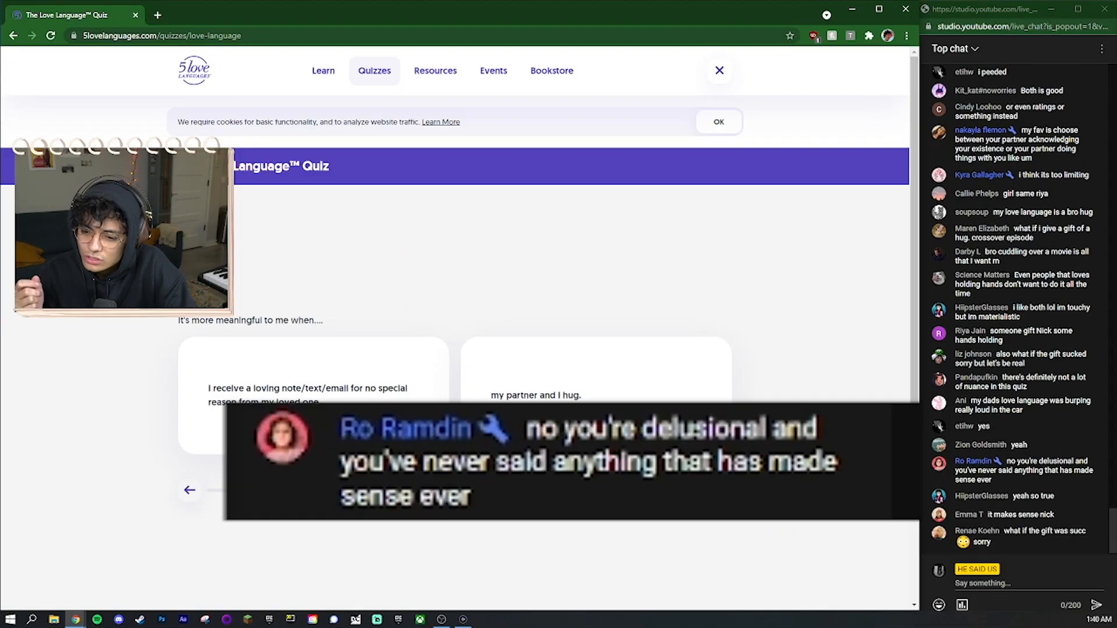
# Scroll the Love Language Quiz down to the gift-versus-leisure-time question.
pyautogui.scroll(-3)
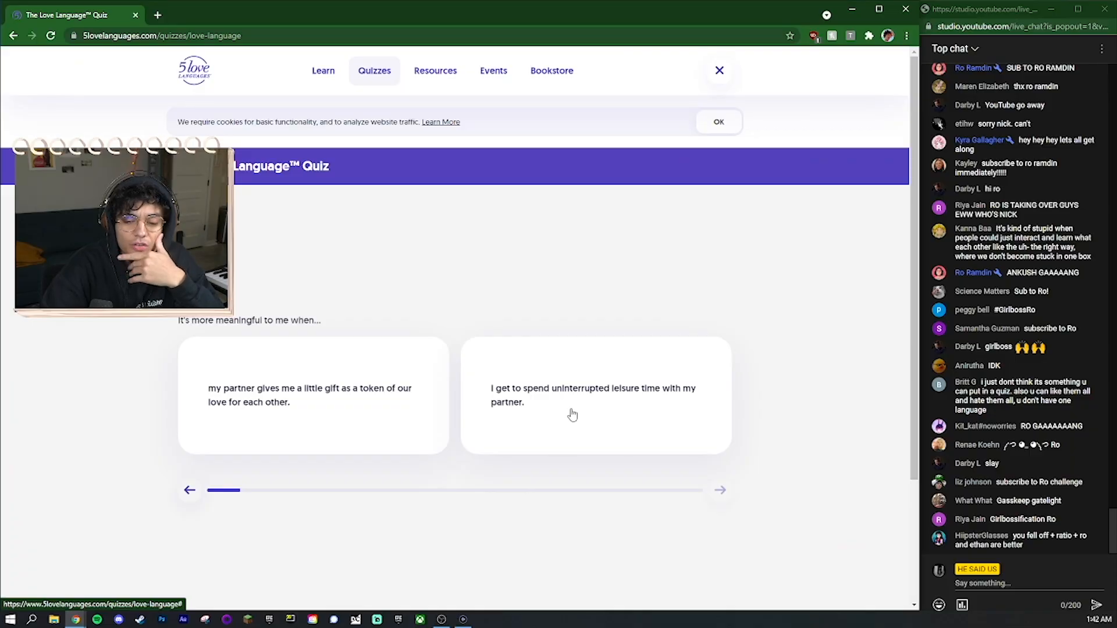
# Answer the gift-versus-leisure question with uninterrupted leisure time.
pyautogui.click(594, 396)
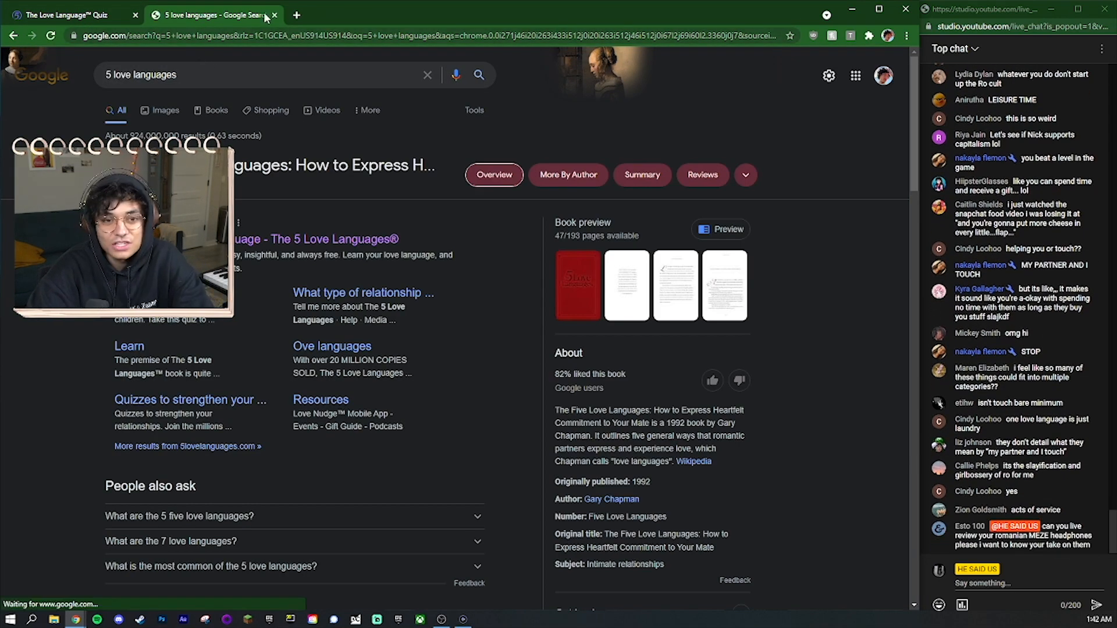
pyautogui.click(67, 14)
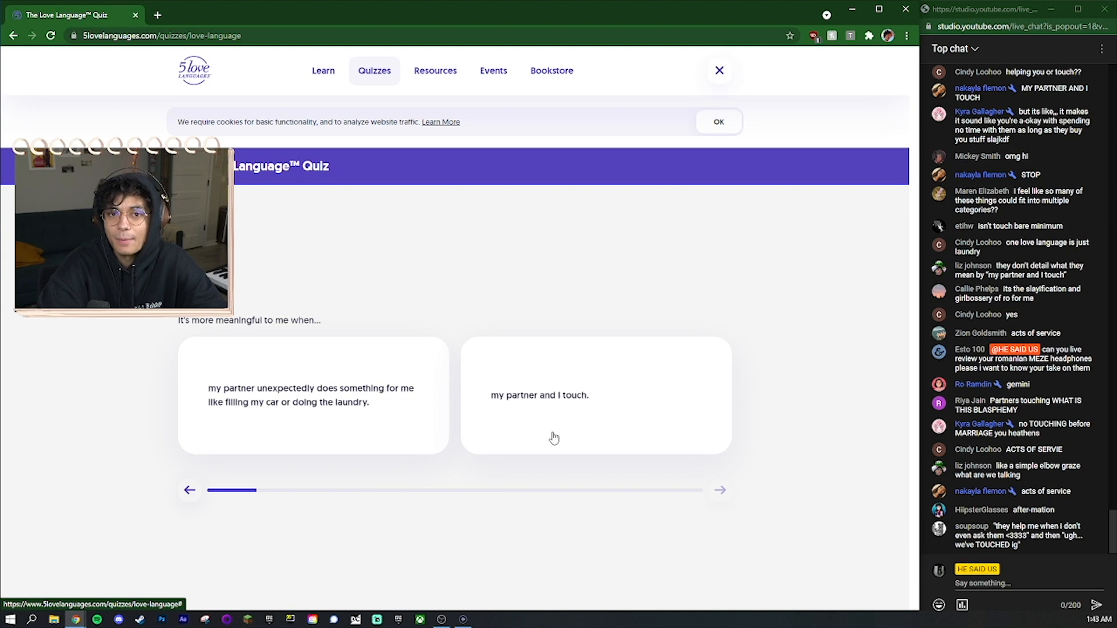
pyautogui.moveTo(456, 561)
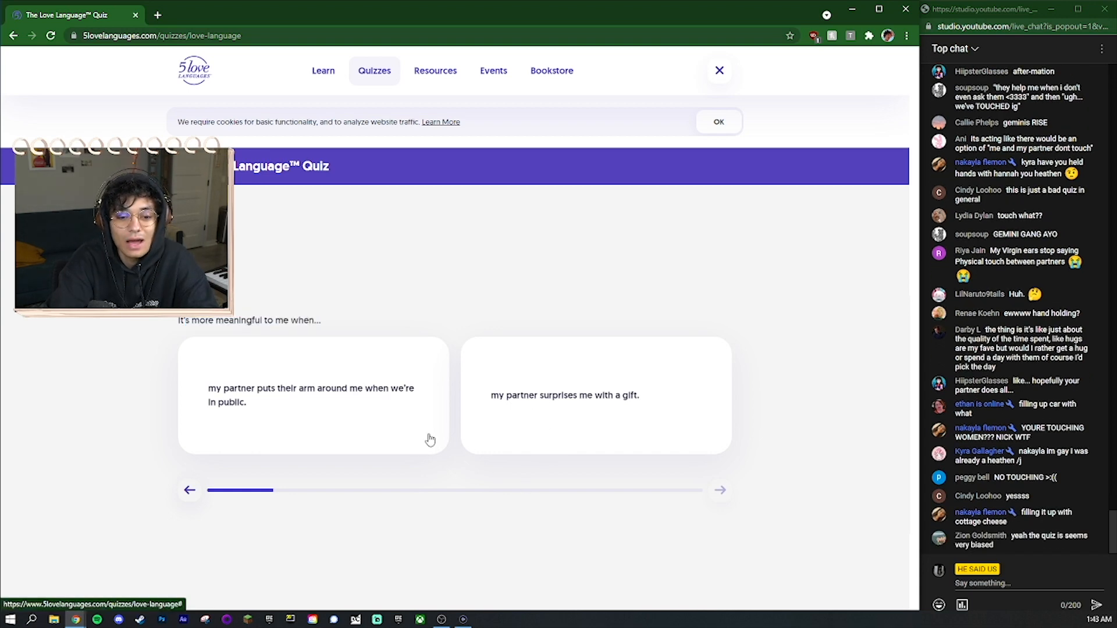
pyautogui.moveTo(277, 413)
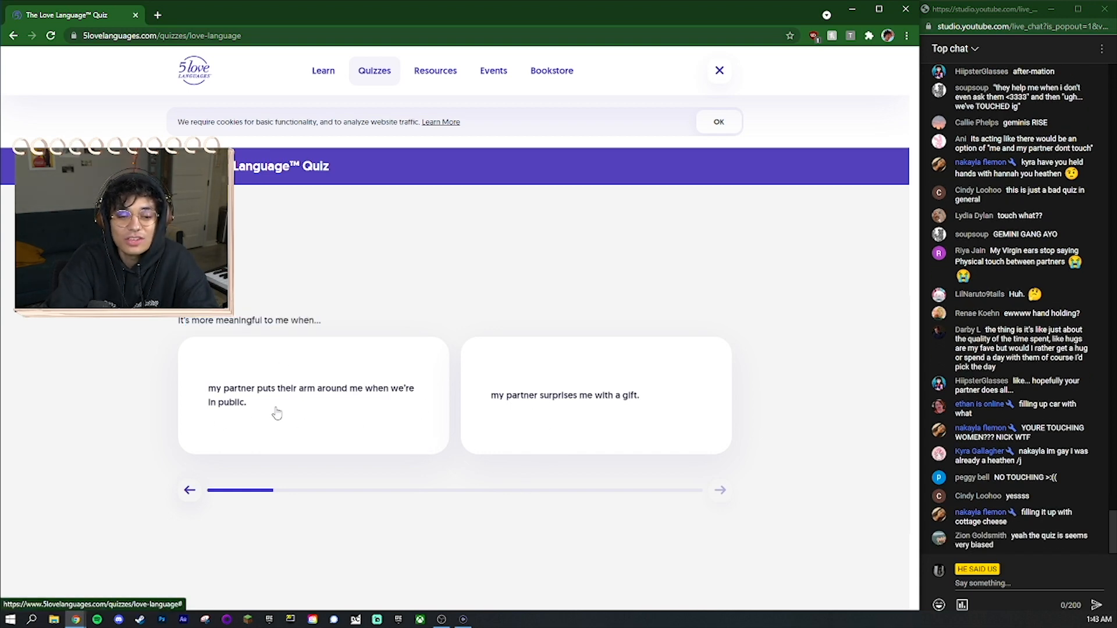
pyautogui.moveTo(368, 475)
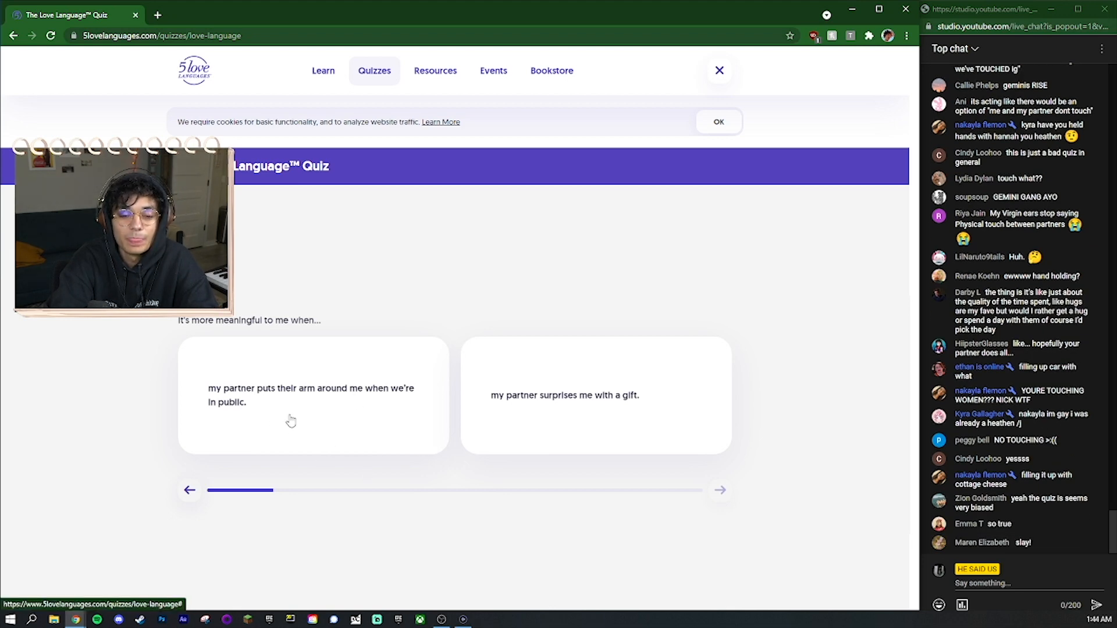
pyautogui.moveTo(433, 348)
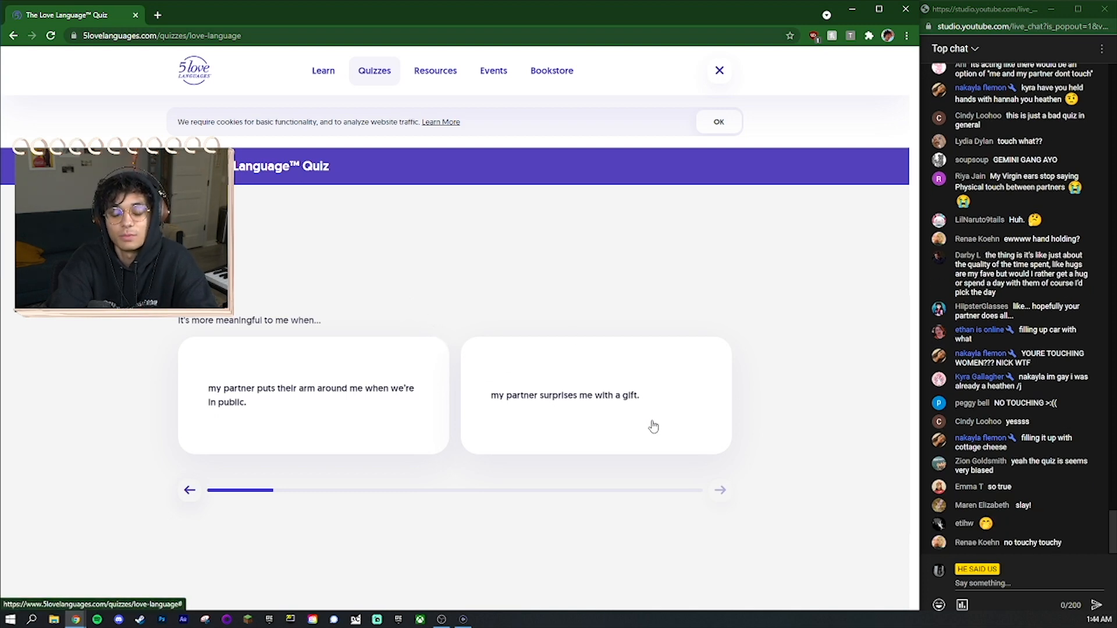
pyautogui.moveTo(587, 428)
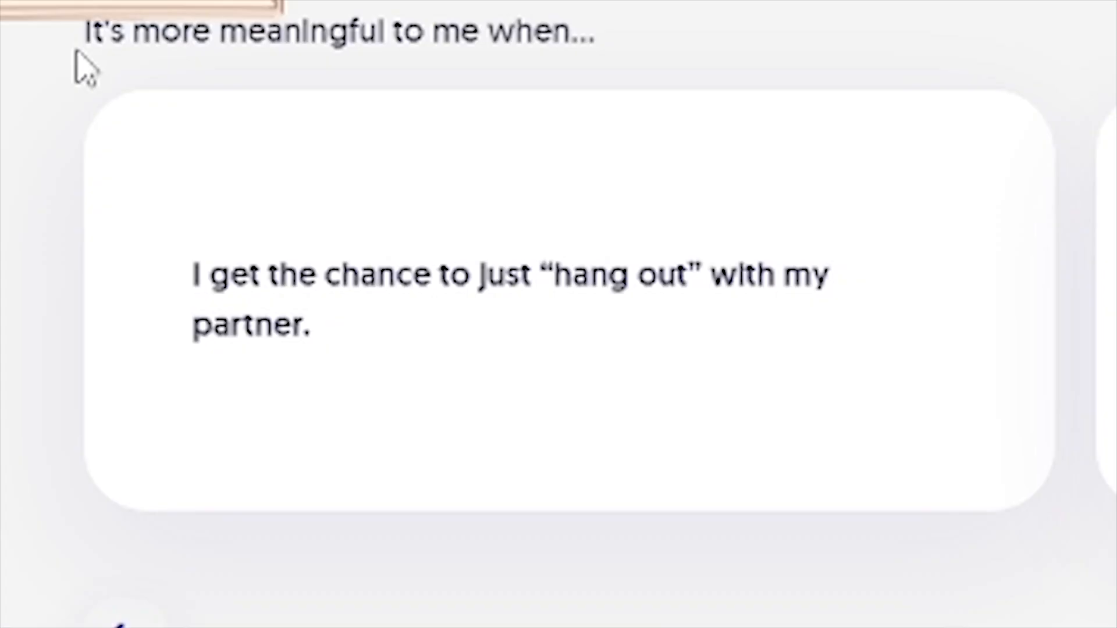
pyautogui.moveTo(563, 239)
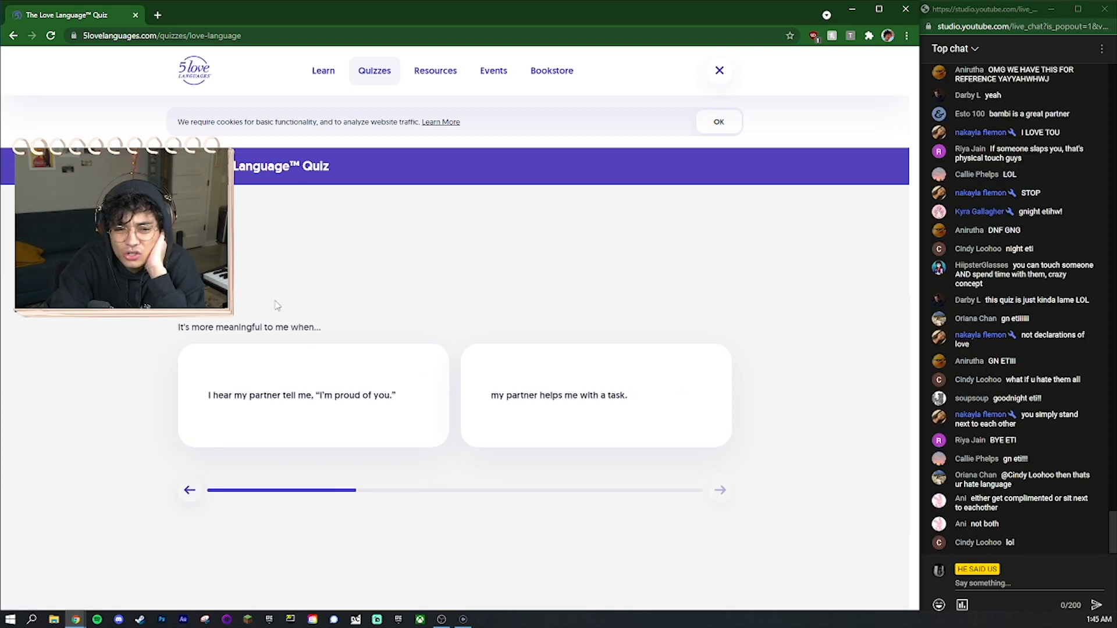
# Answer two more Love Language questions, then start the Anger Assessment Quiz.
pyautogui.click(717, 121)
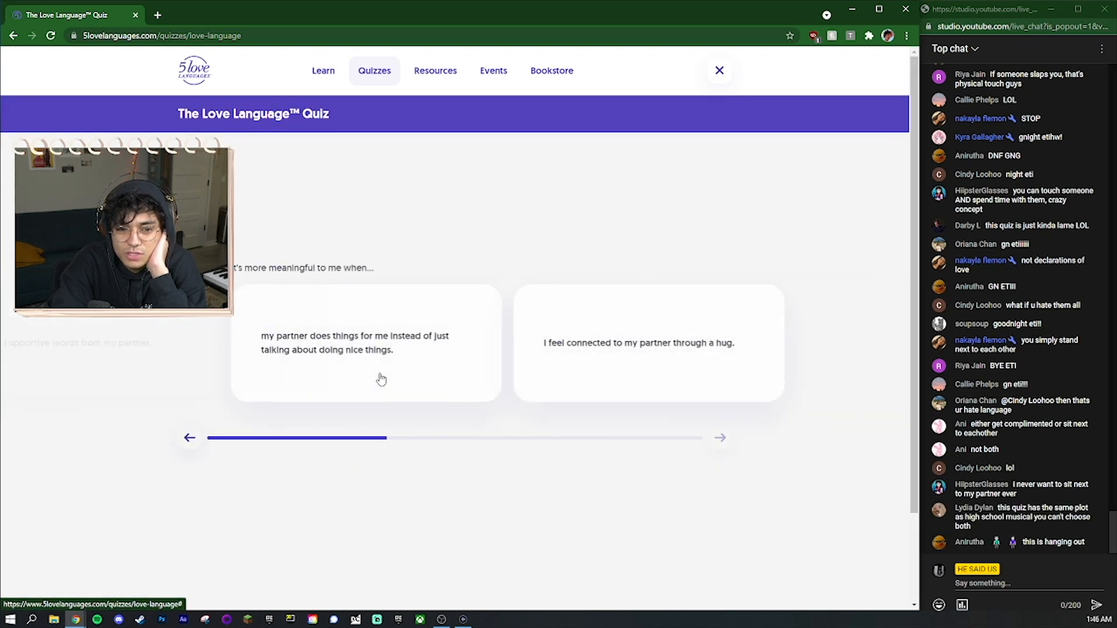
pyautogui.click(381, 378)
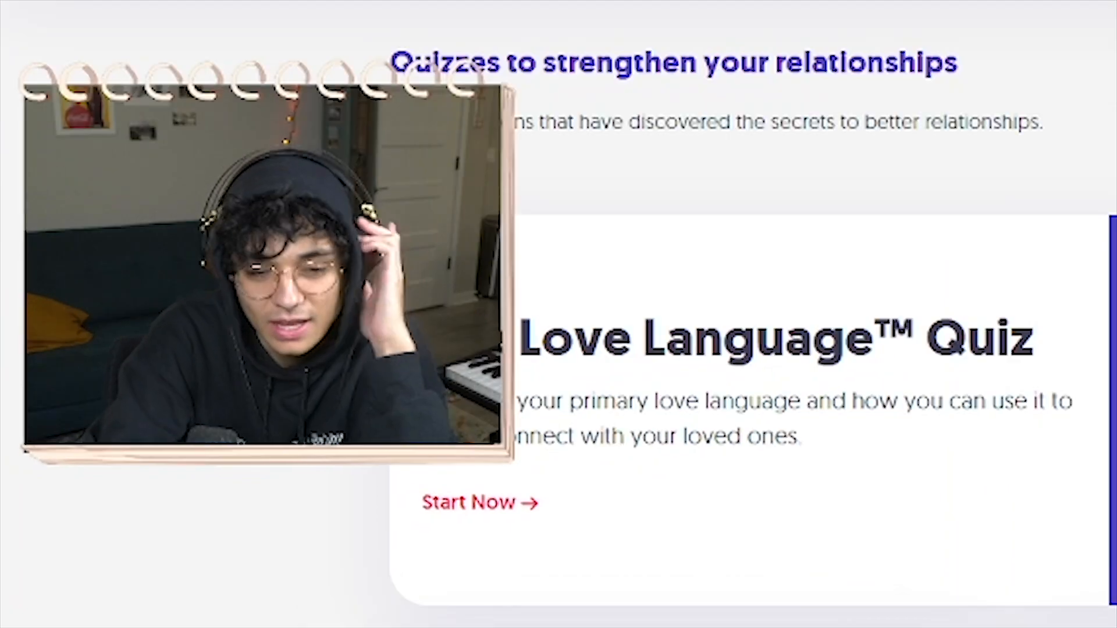
pyautogui.scroll(-3)
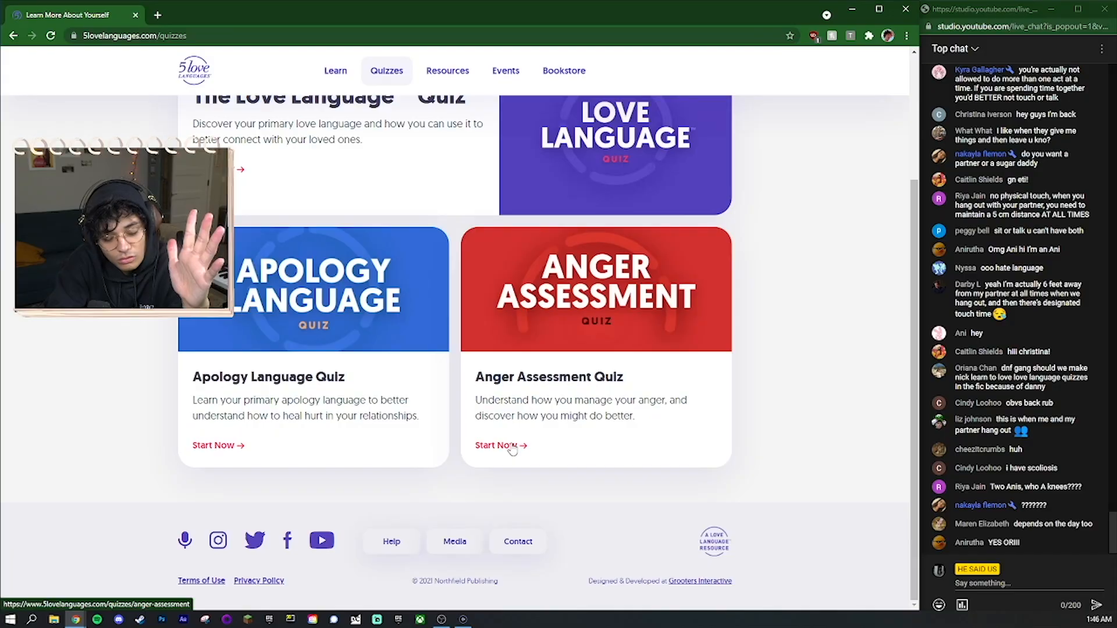
pyautogui.click(496, 445)
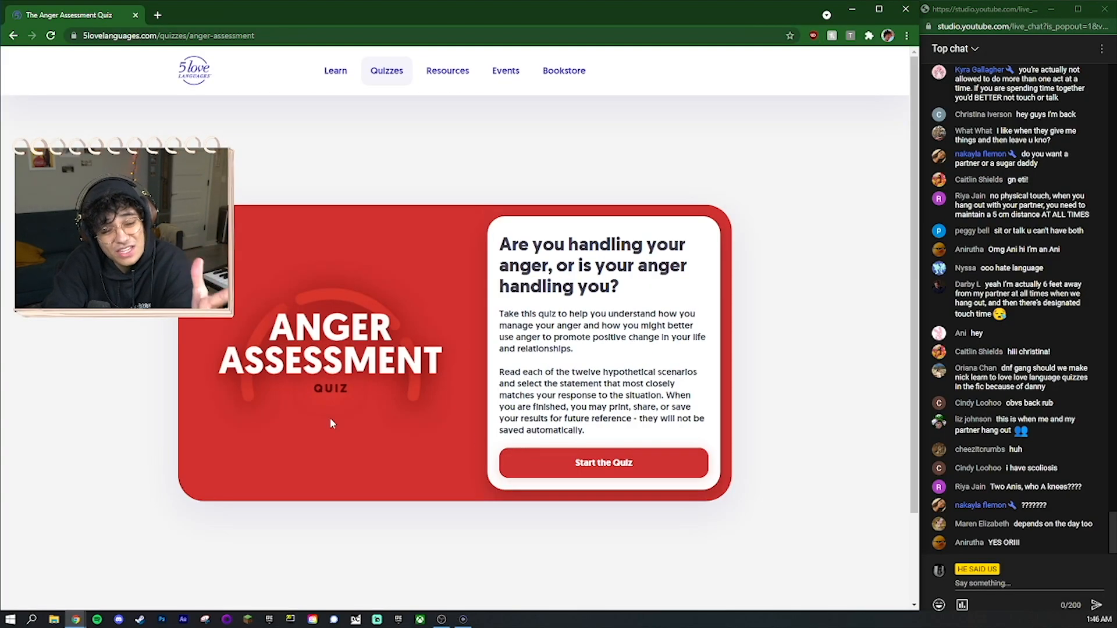
pyautogui.click(602, 463)
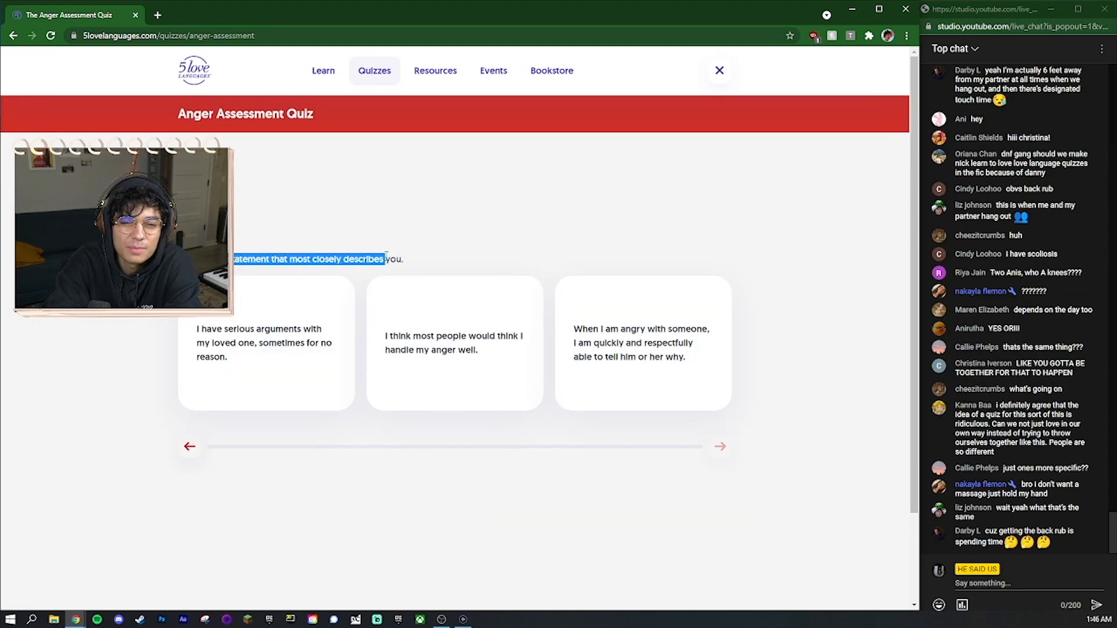
pyautogui.moveTo(285, 359)
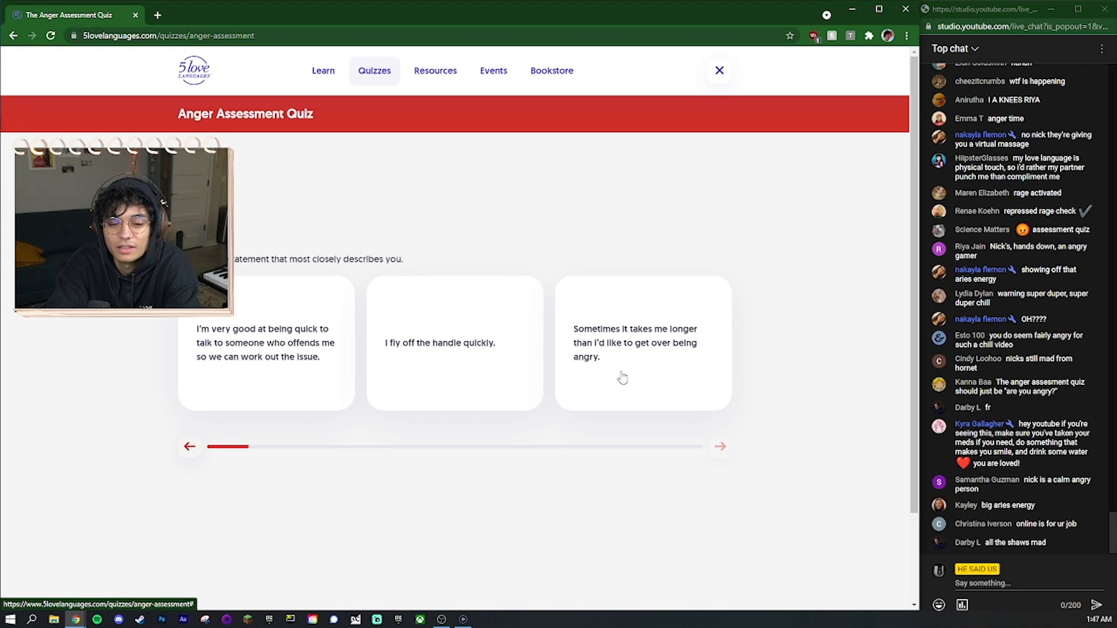
# Answer Anger Assessment statements on getting over anger, frustration and anger causes.
pyautogui.click(719, 446)
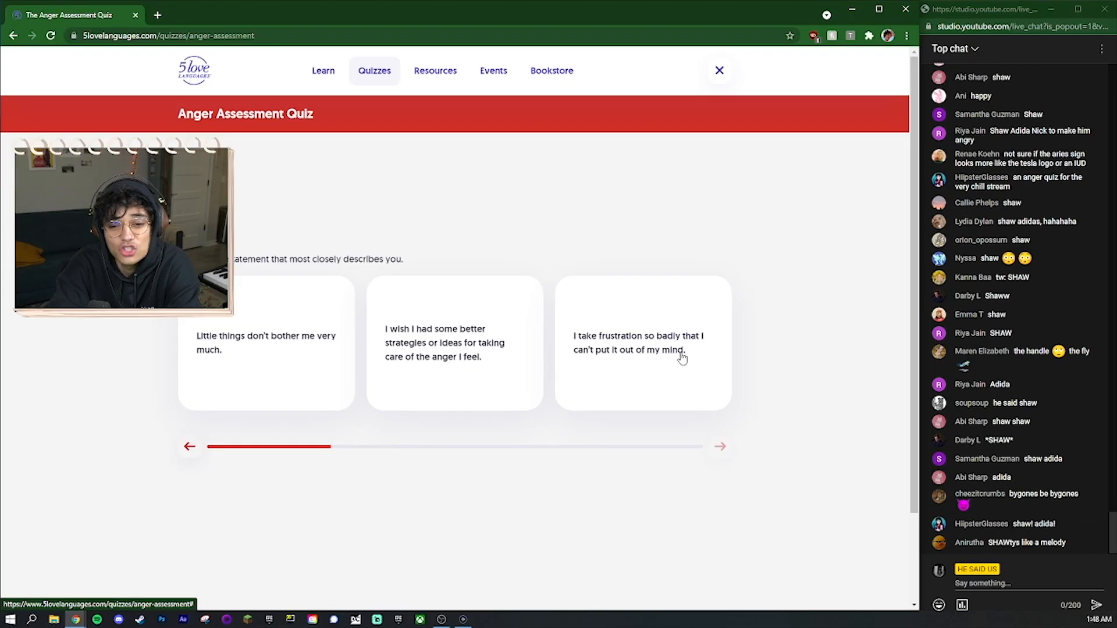
pyautogui.click(719, 447)
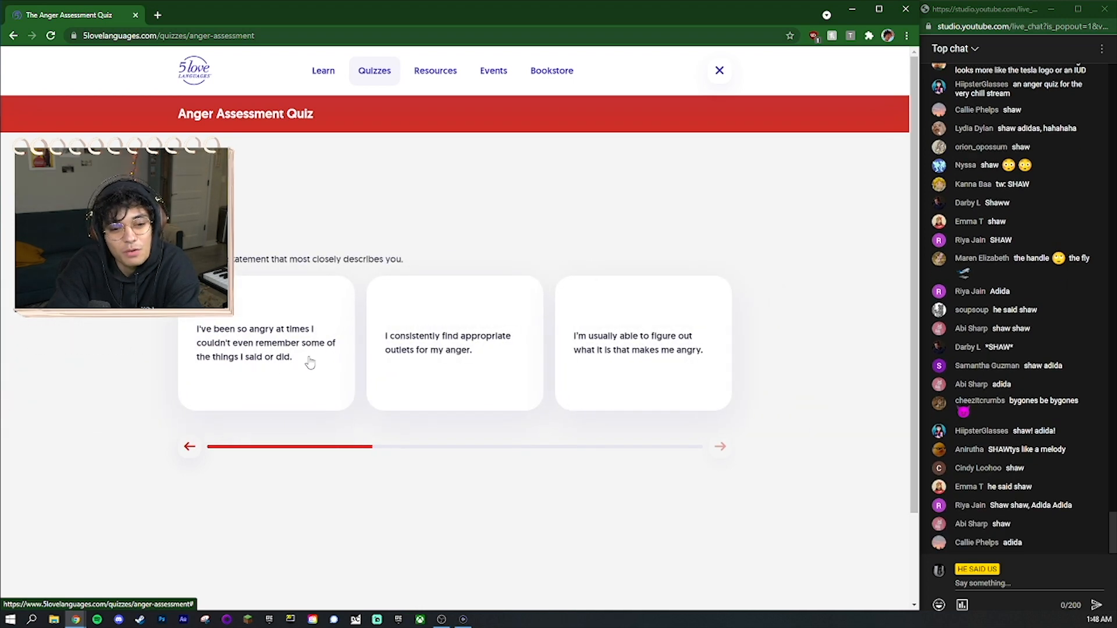
pyautogui.moveTo(398, 420)
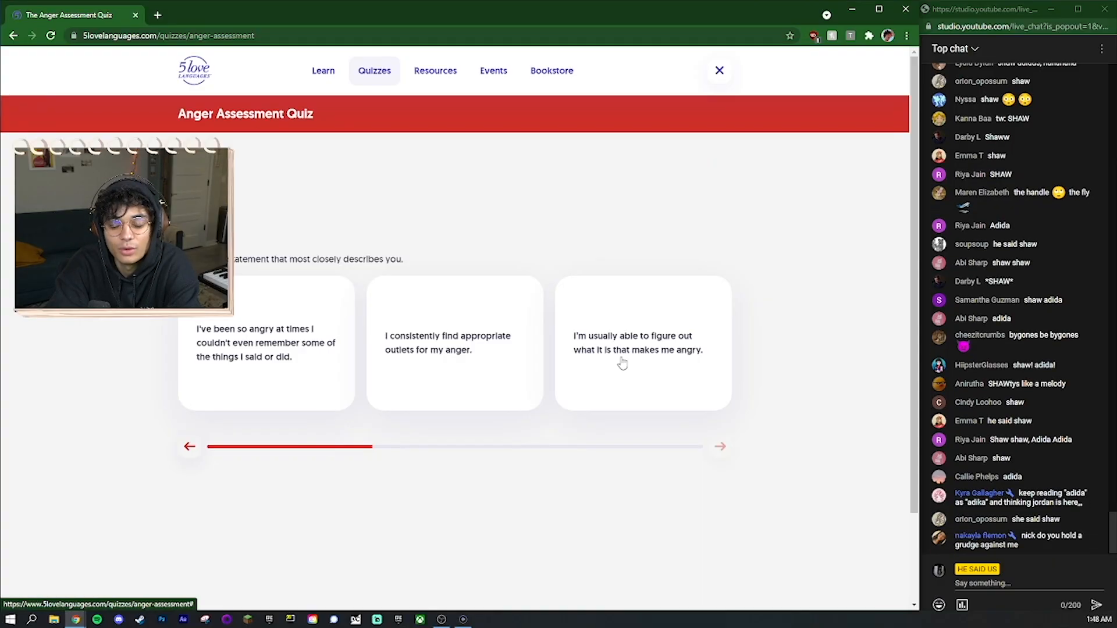
pyautogui.click(720, 447)
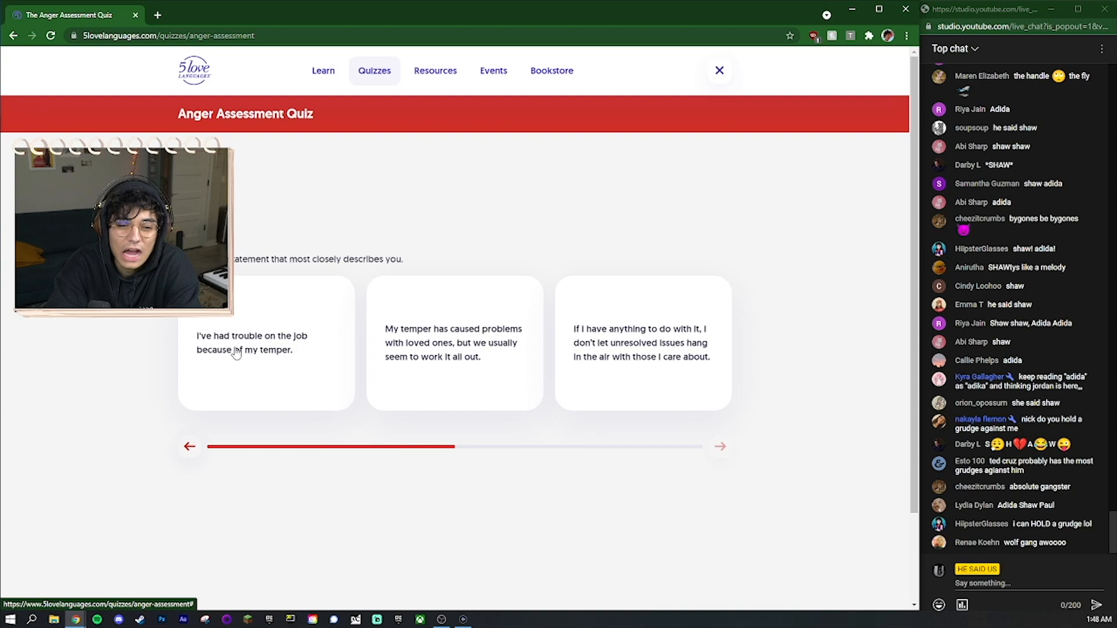
pyautogui.moveTo(265, 377)
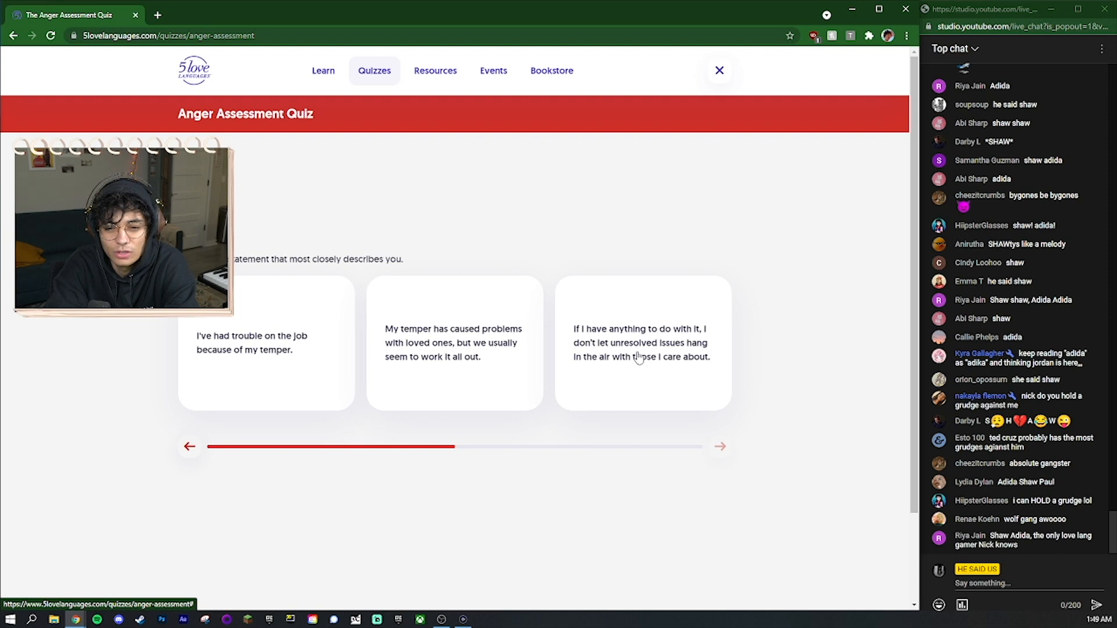
pyautogui.moveTo(689, 382)
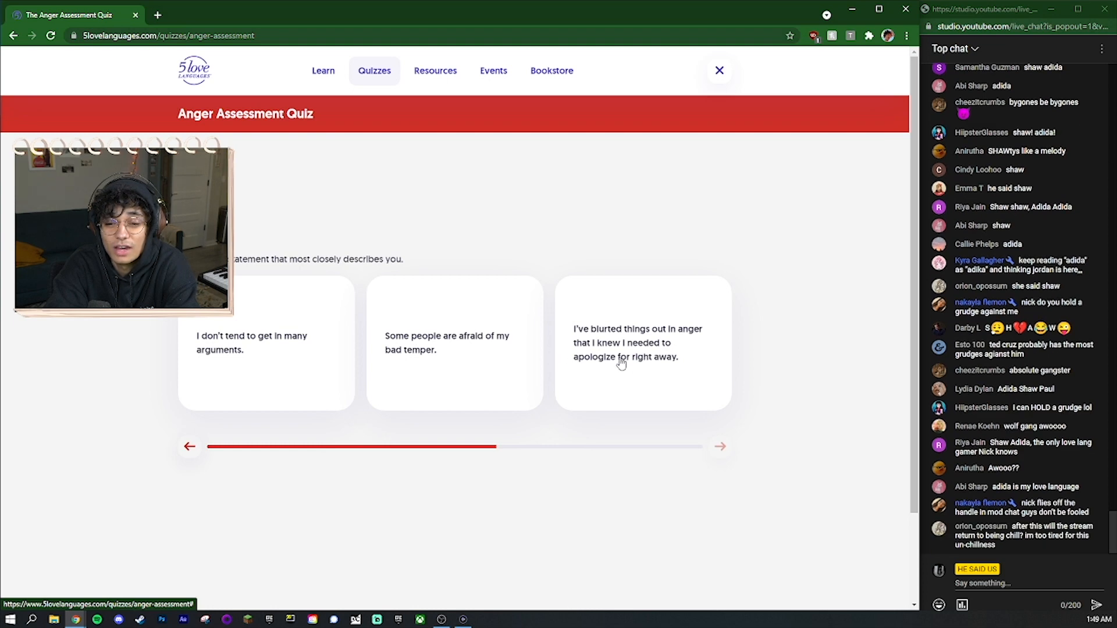
pyautogui.click(720, 446)
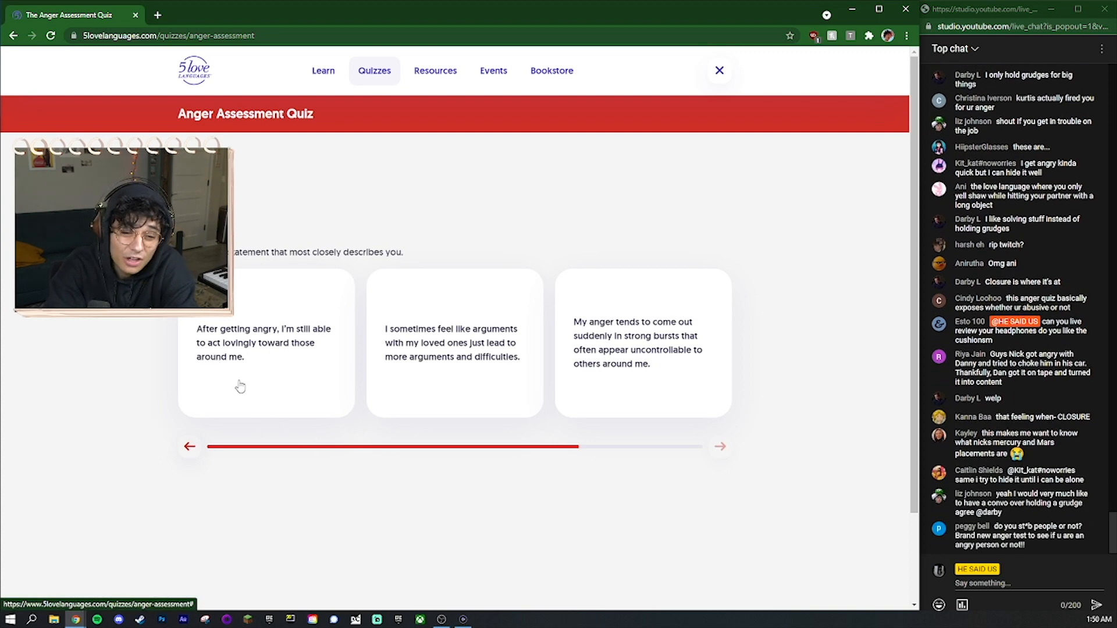
pyautogui.moveTo(444, 356)
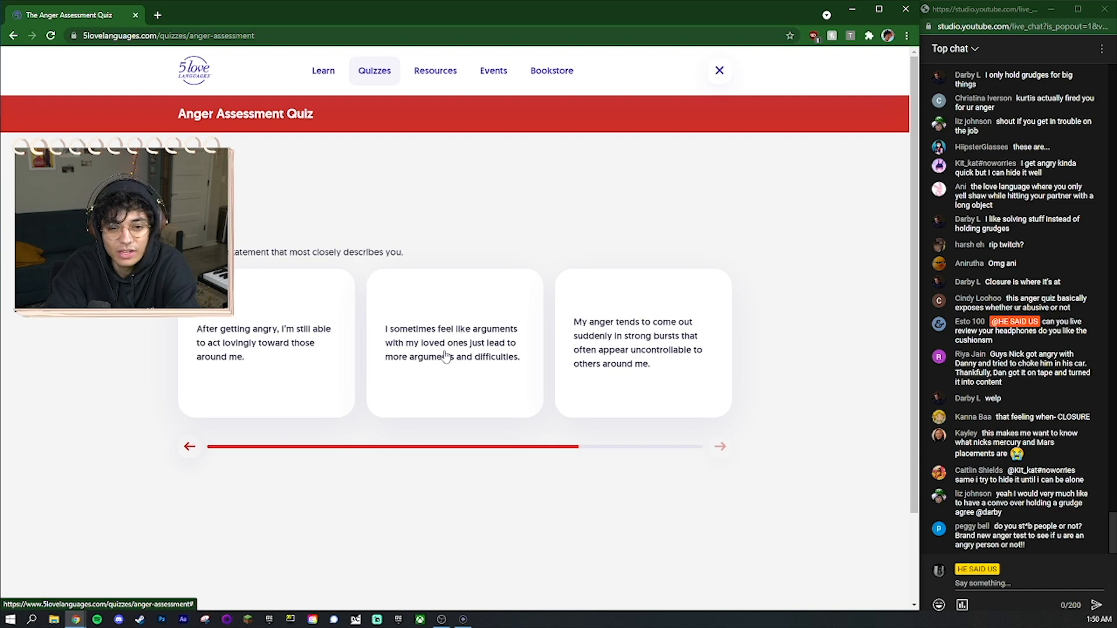
pyautogui.moveTo(599, 342)
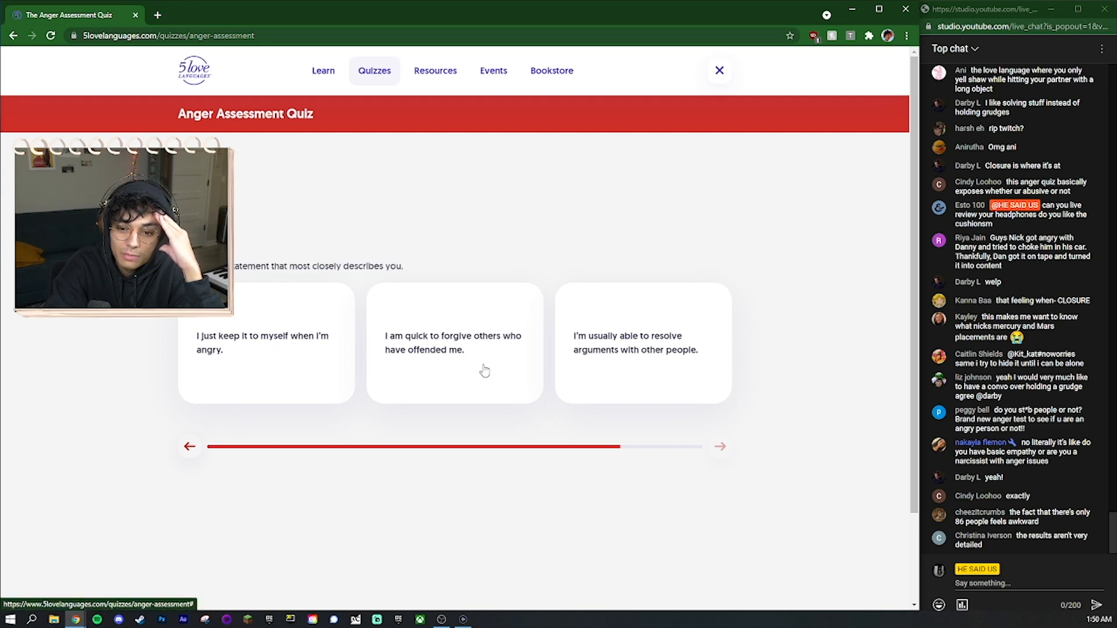
pyautogui.scroll(-3)
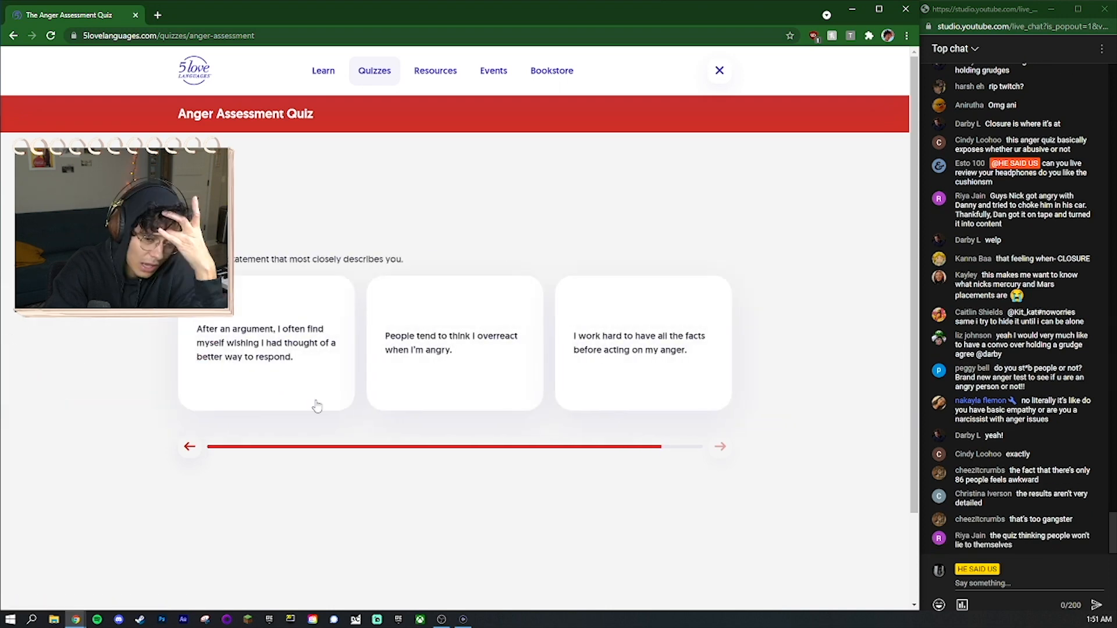
pyautogui.moveTo(252, 377)
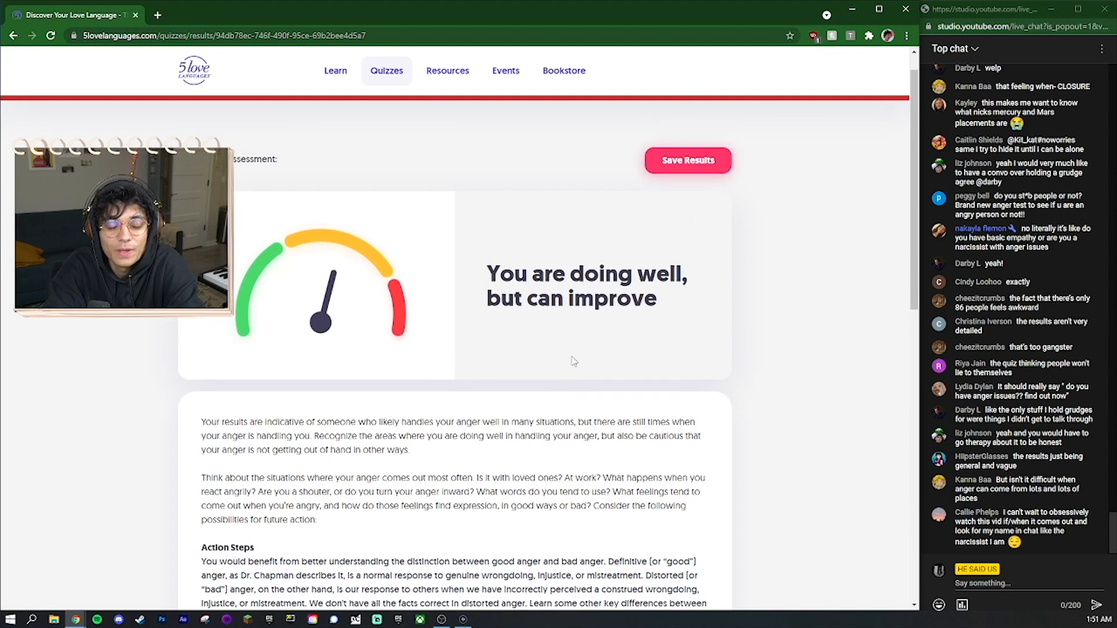
# Scroll past the anger result and head to the Apology Language Quiz.
pyautogui.scroll(-3)
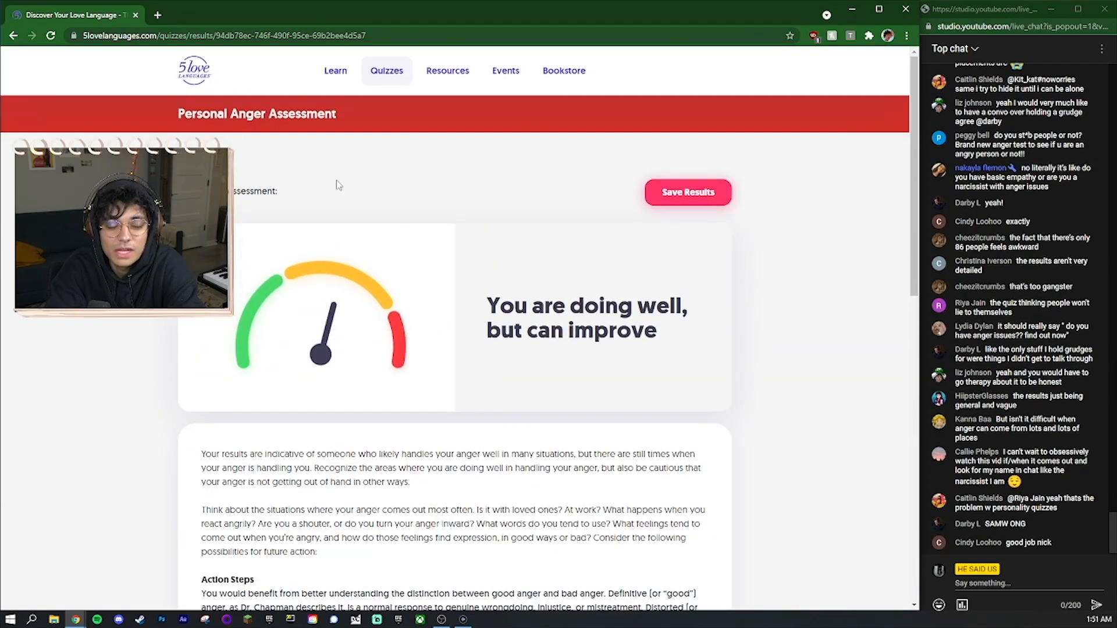
pyautogui.click(386, 71)
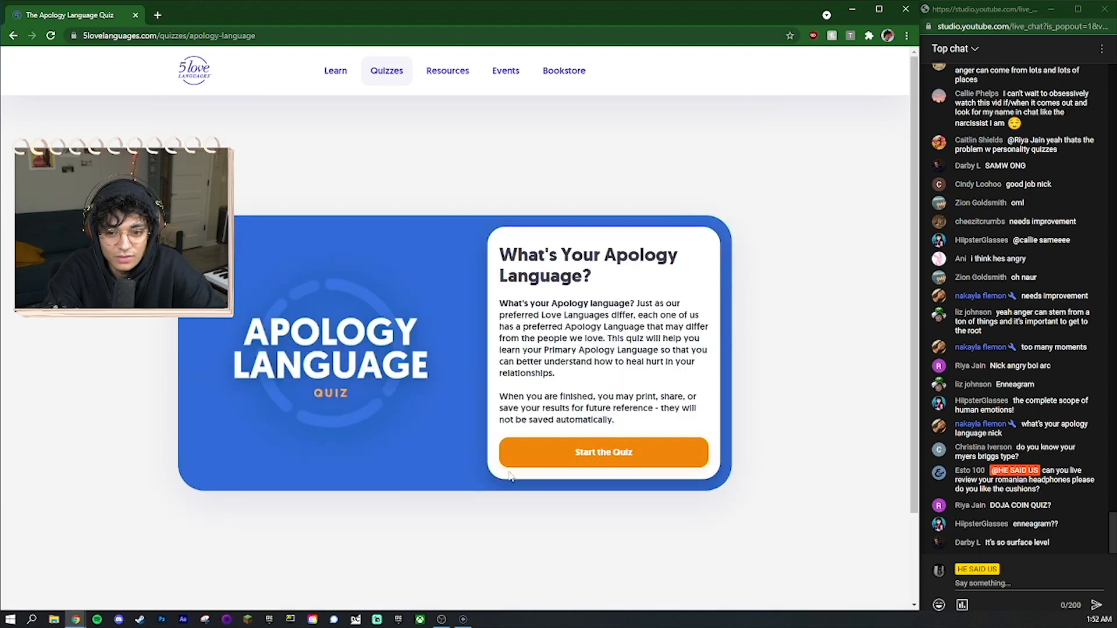
# Start the Apology Language Quiz and answer the forgotten-anniversary question.
pyautogui.click(602, 453)
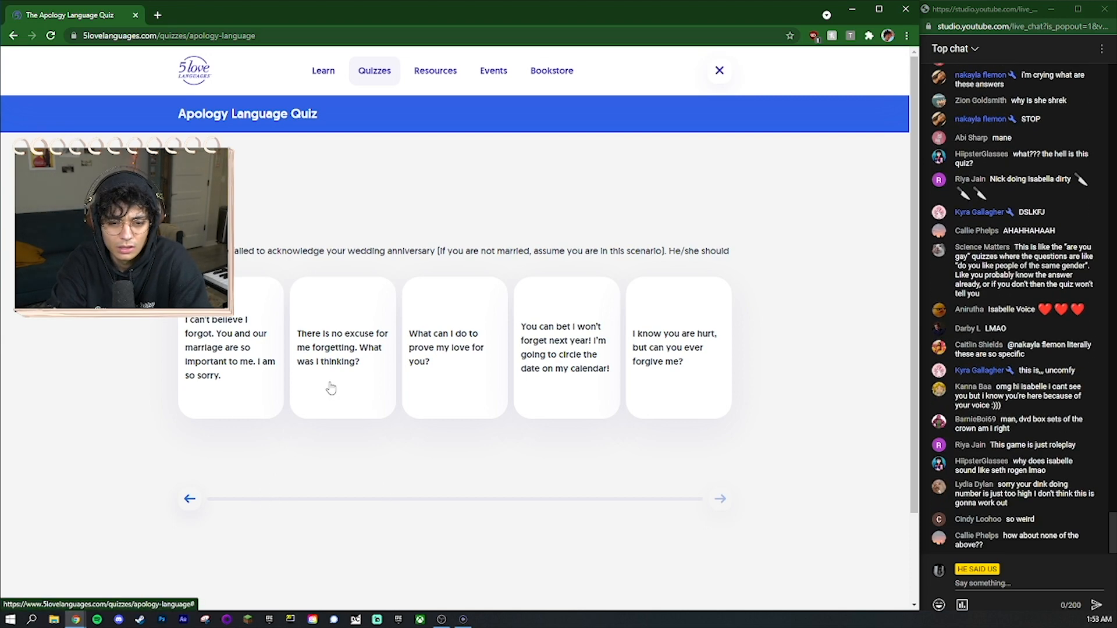
pyautogui.click(719, 498)
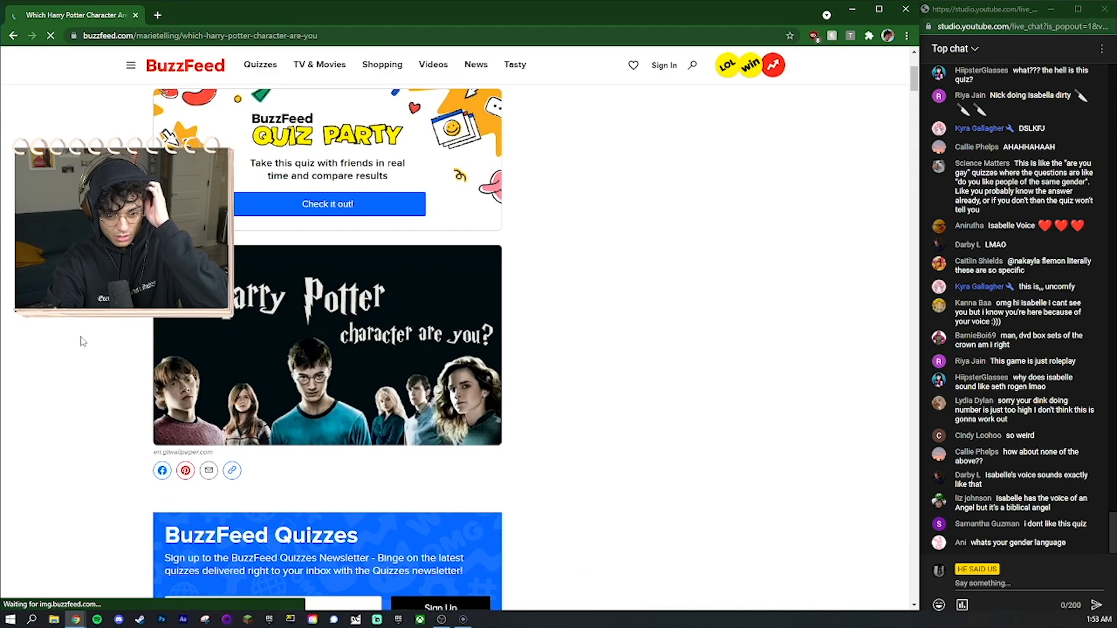
# Scroll the Harry Potter quiz past the movie question to the desired-object question.
pyautogui.scroll(-3)
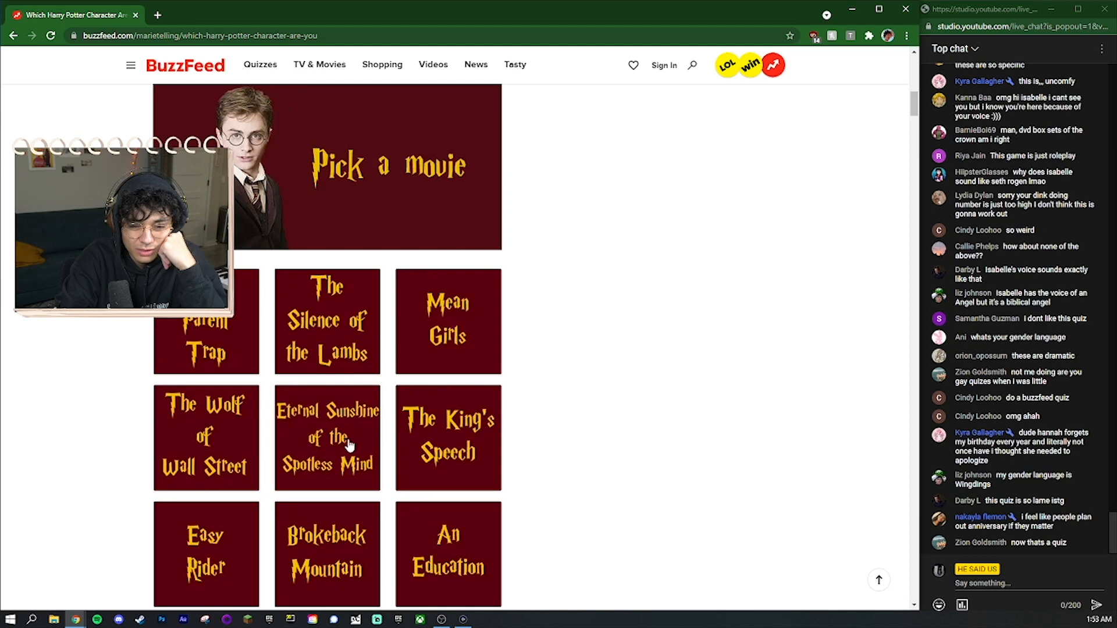
pyautogui.scroll(-3)
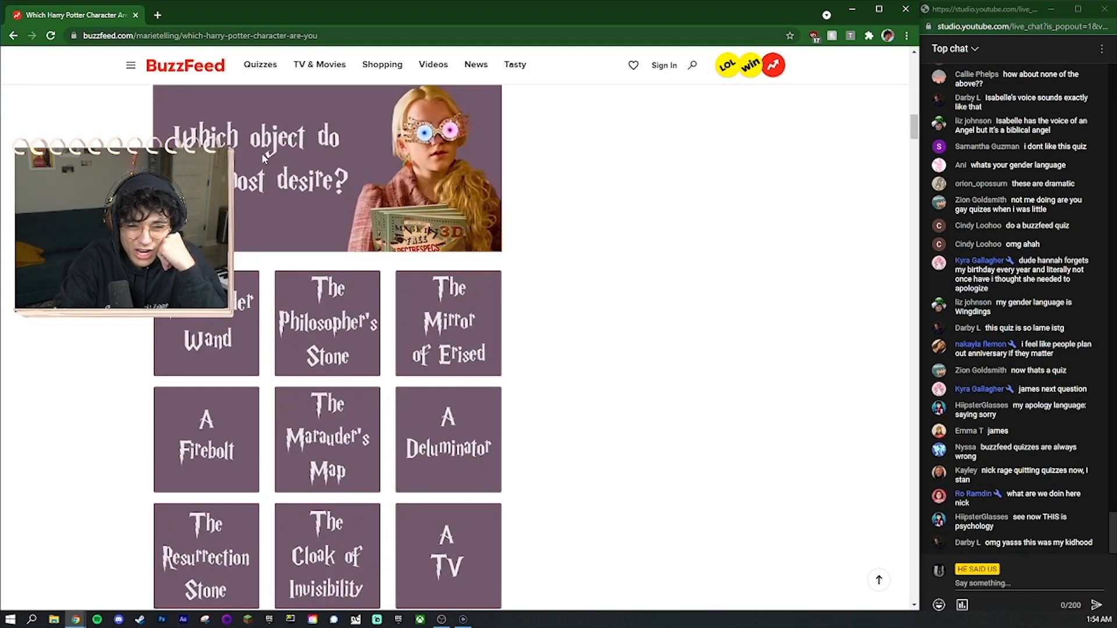
pyautogui.scroll(-3)
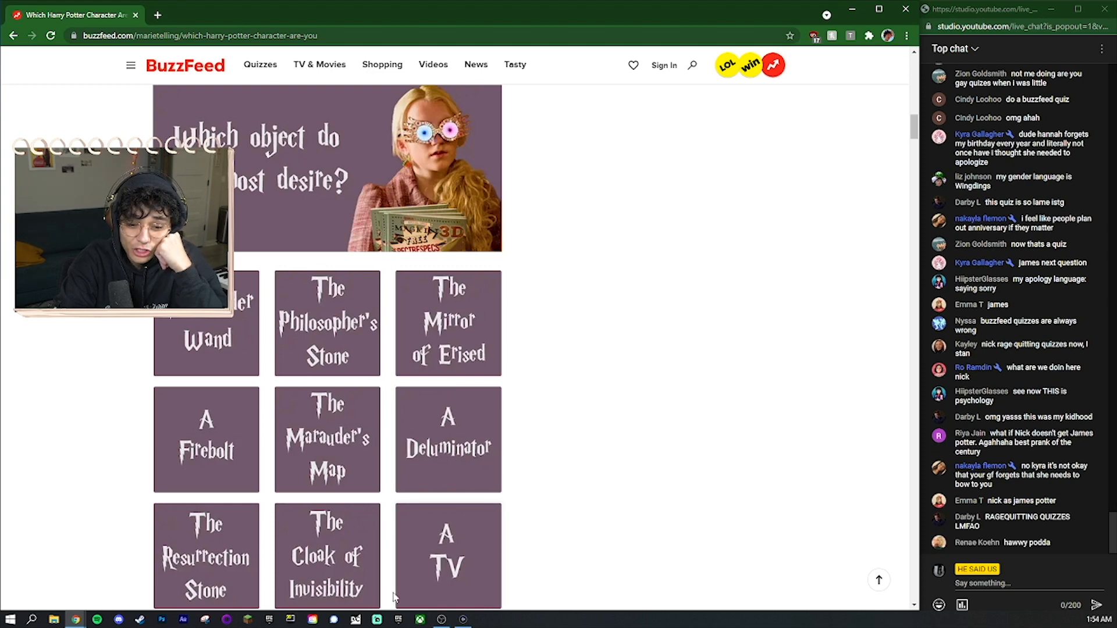
pyautogui.moveTo(425, 591)
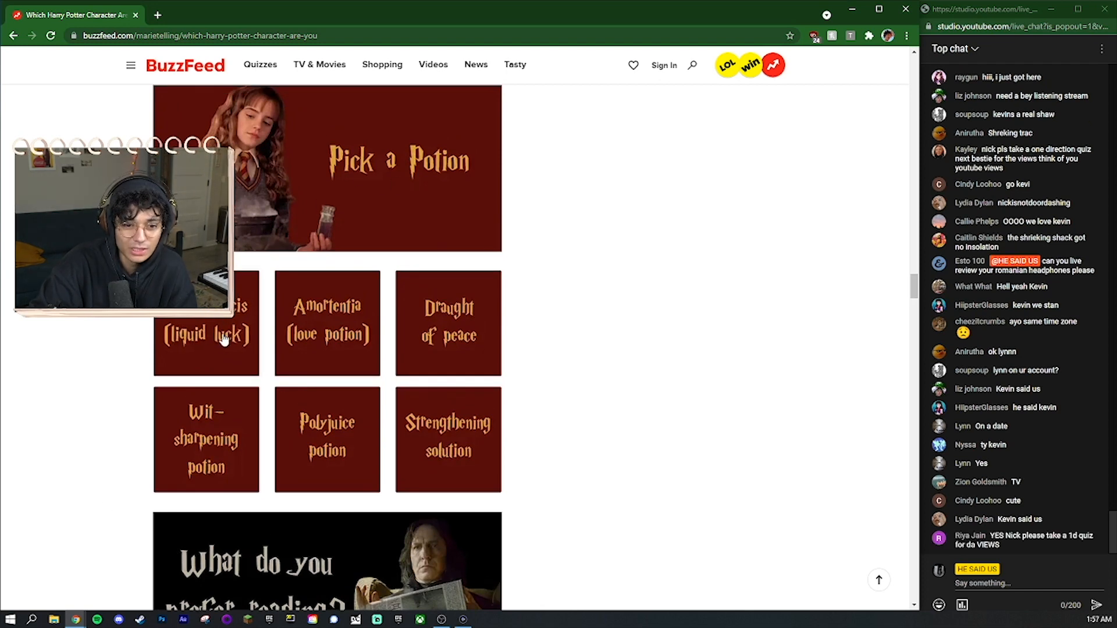
pyautogui.moveTo(248, 368)
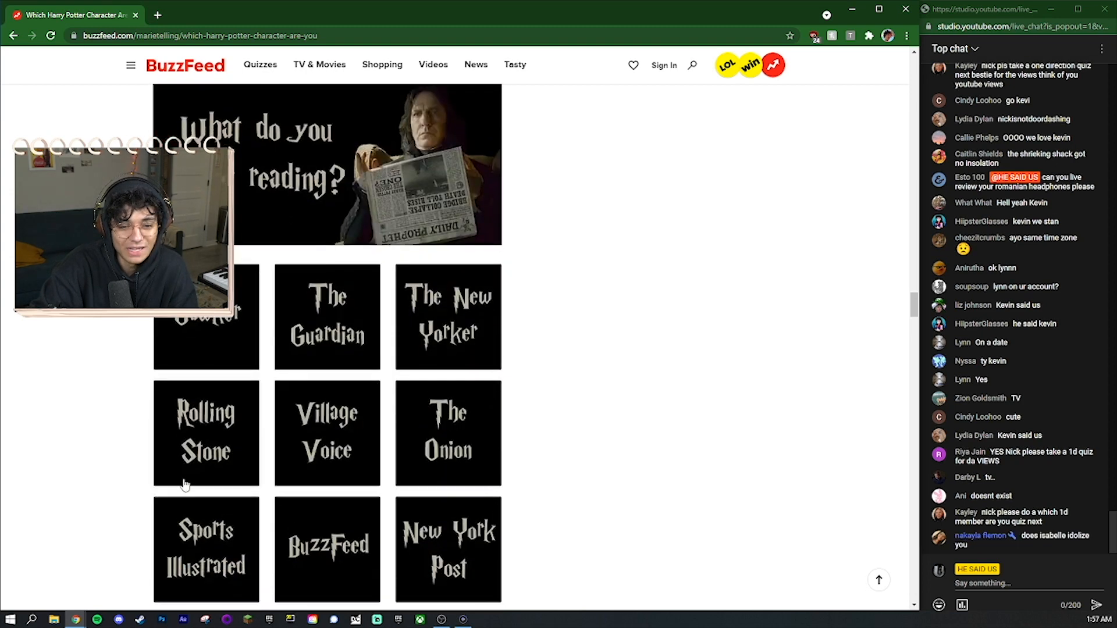
pyautogui.scroll(-3)
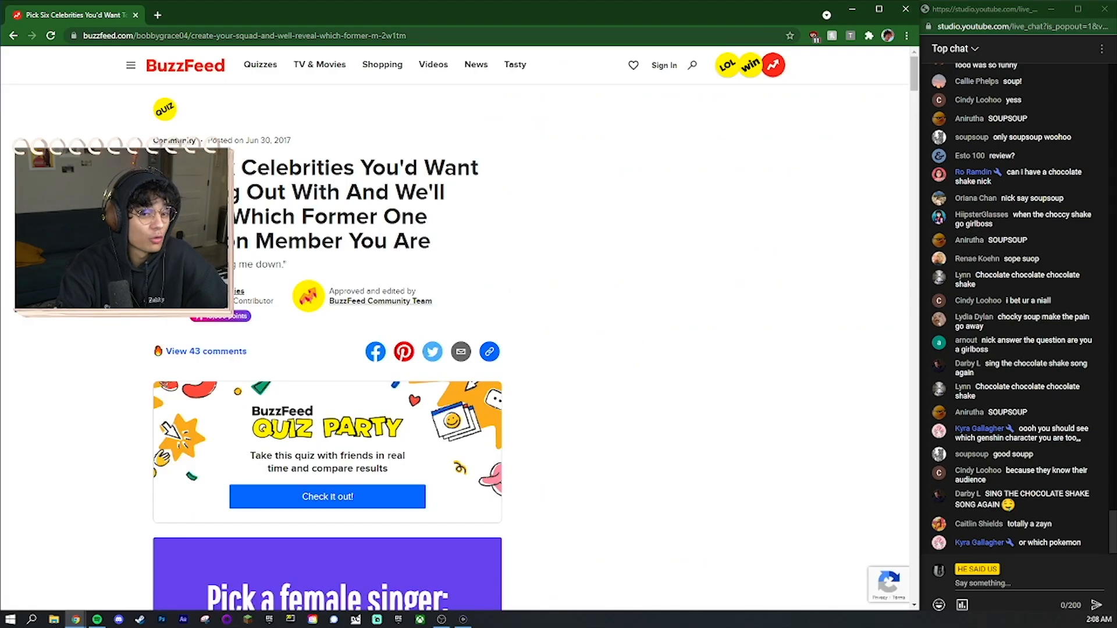
# Scroll through the One Direction quiz's actress and actor questions.
pyautogui.scroll(-3)
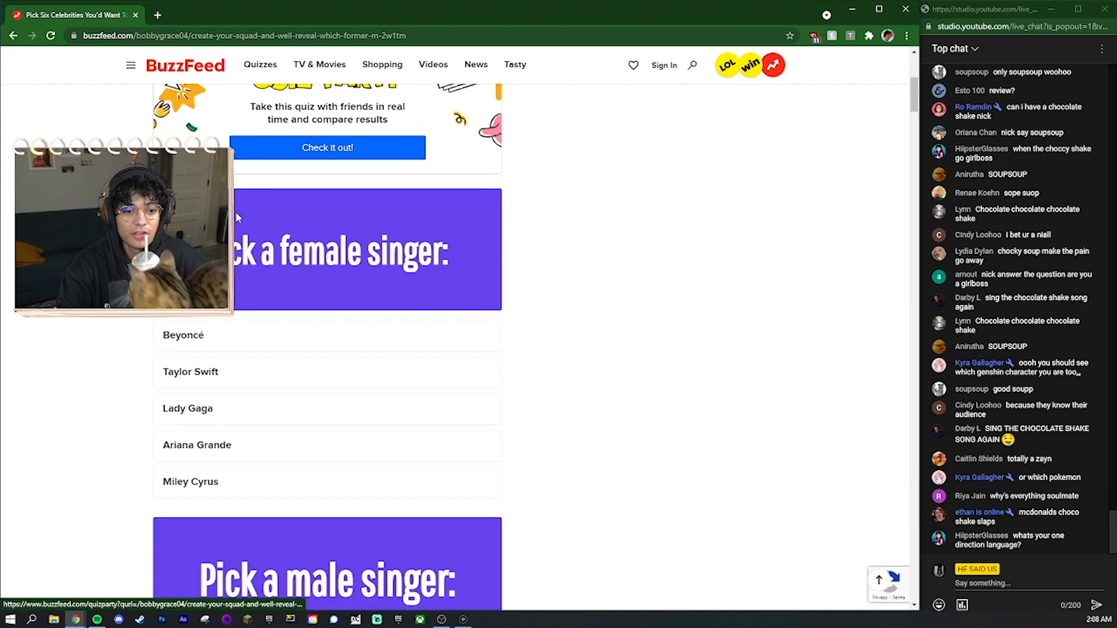
pyautogui.scroll(-3)
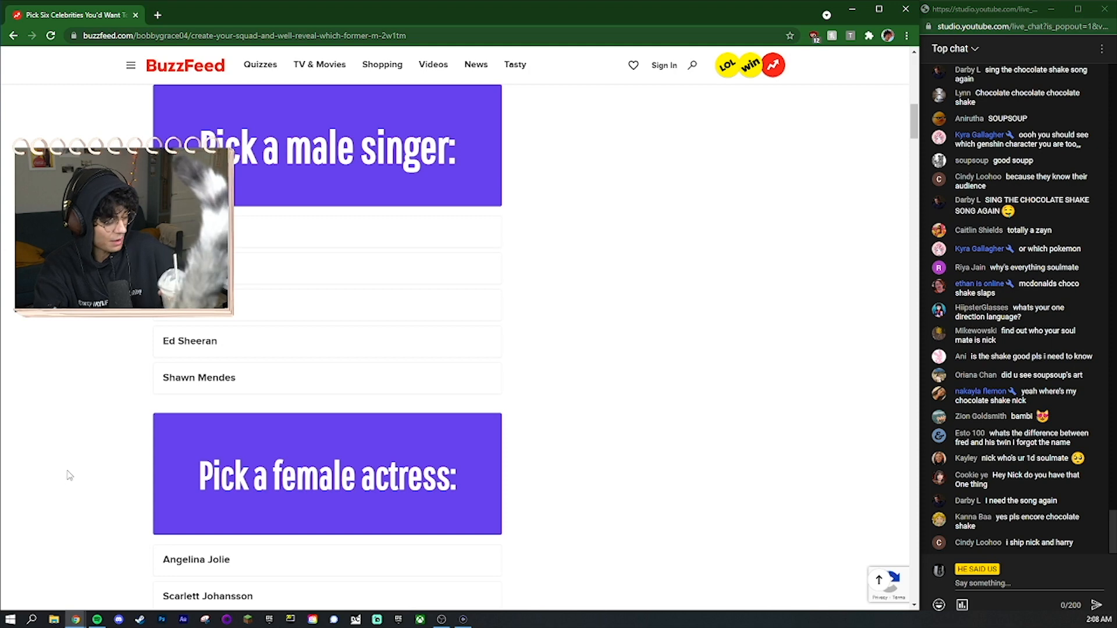
pyautogui.moveTo(71, 466)
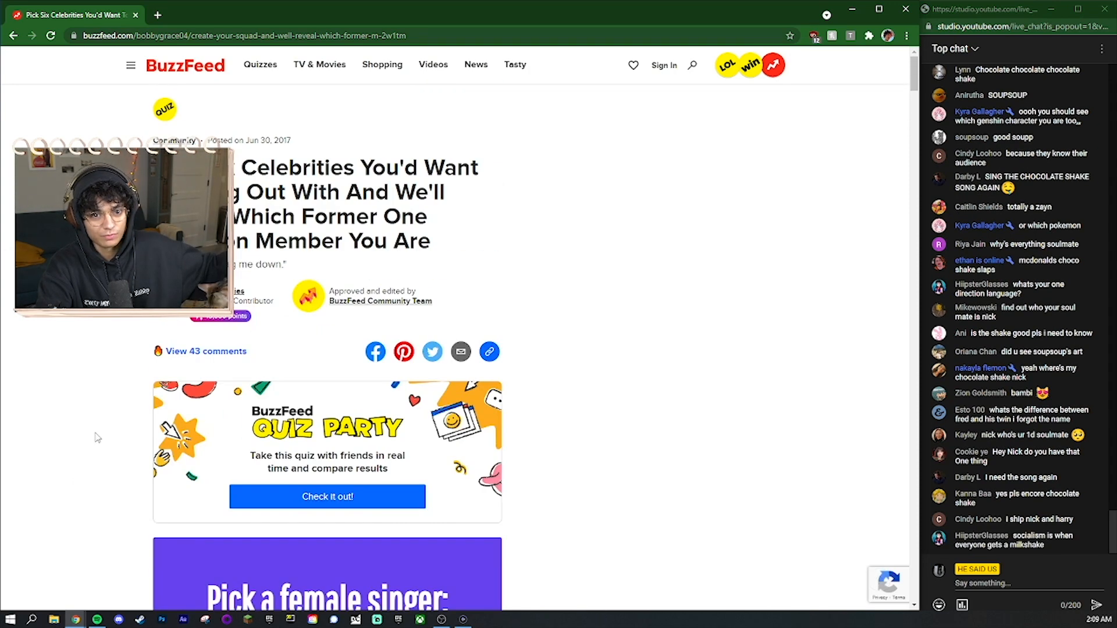
pyautogui.scroll(-3)
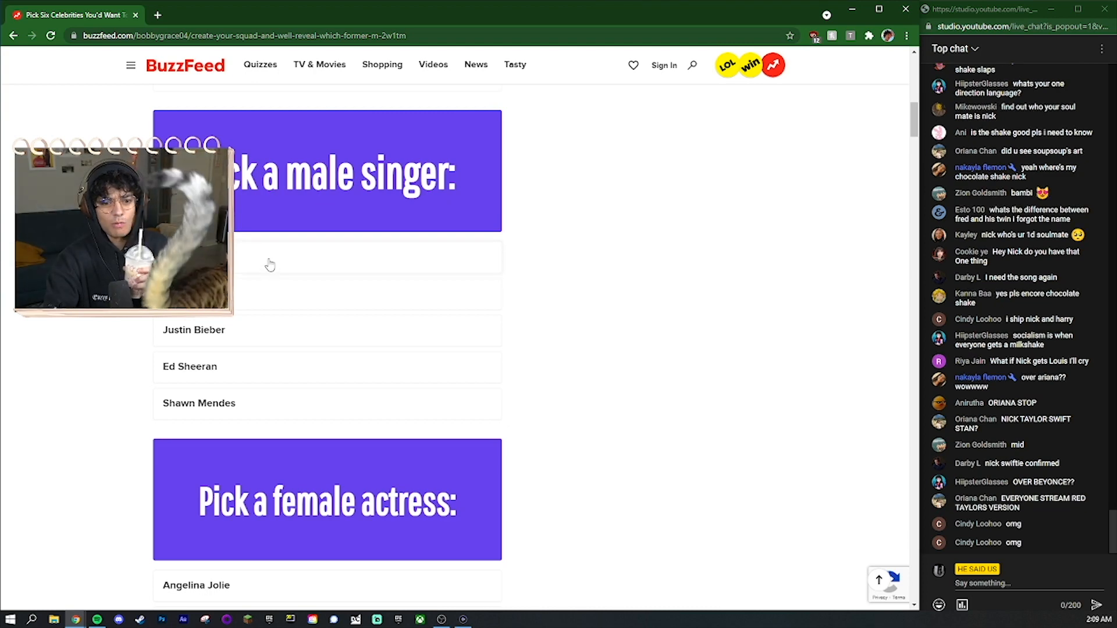
pyautogui.scroll(-3)
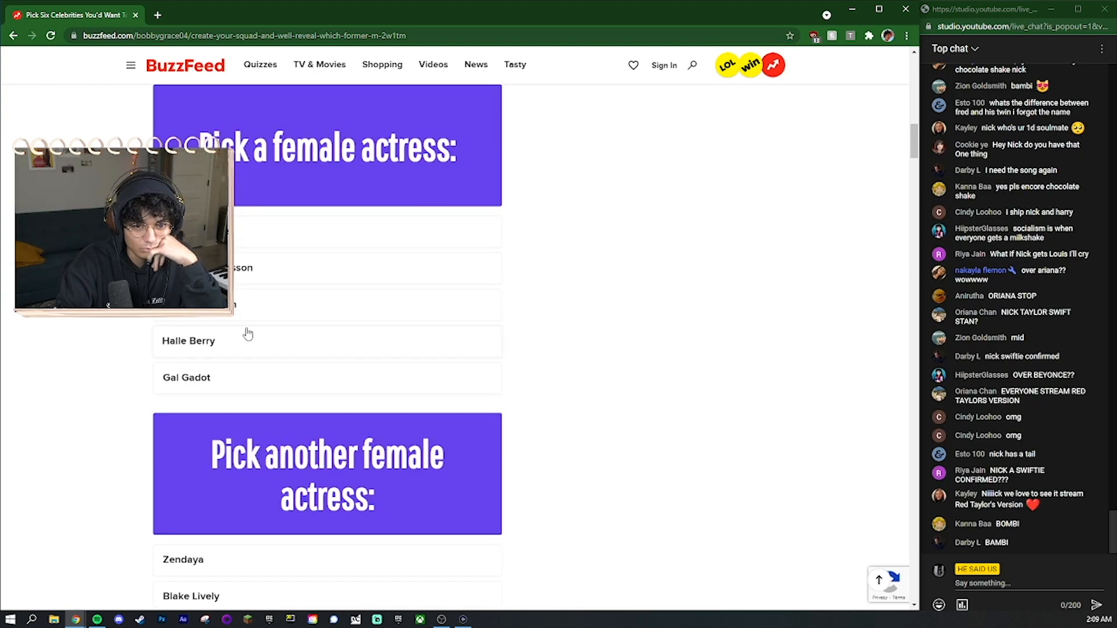
pyautogui.scroll(-3)
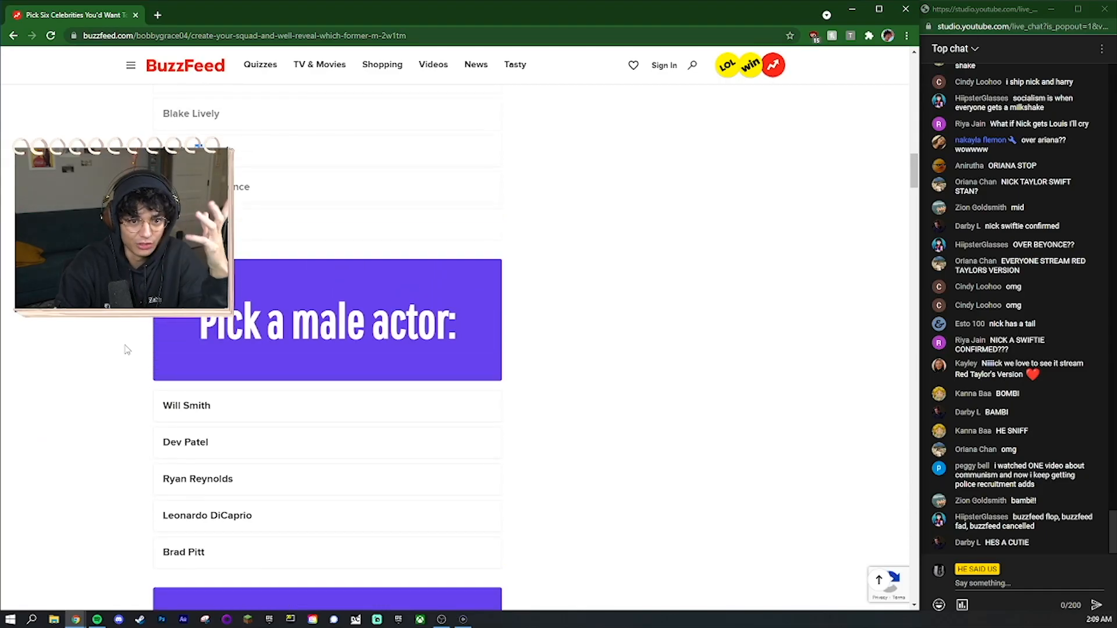
pyautogui.scroll(-3)
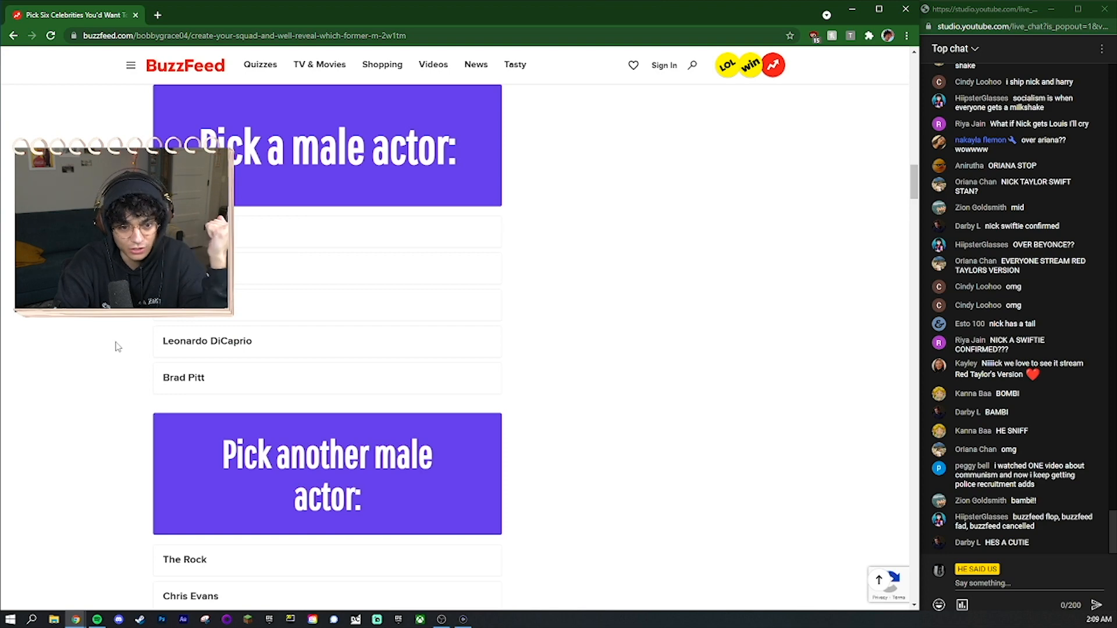
pyautogui.scroll(-3)
pyautogui.write('p')
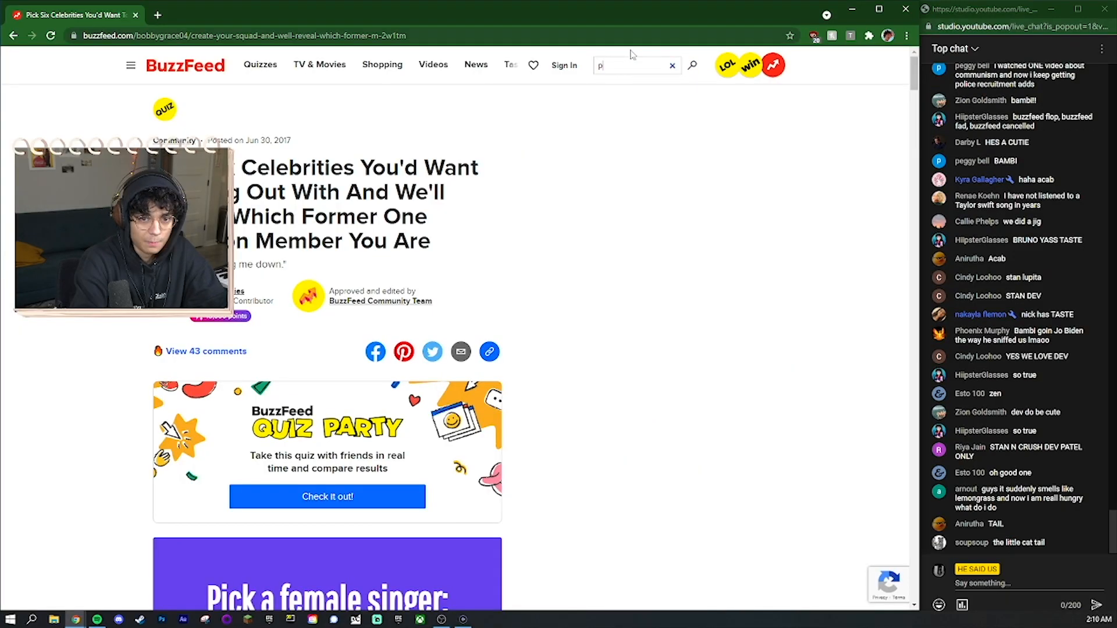
# Search 'pick celebrities' and finish the first-names flavor quiz, picking Mark Ruffalo, to reach steak.
pyautogui.write('ick celebrities')
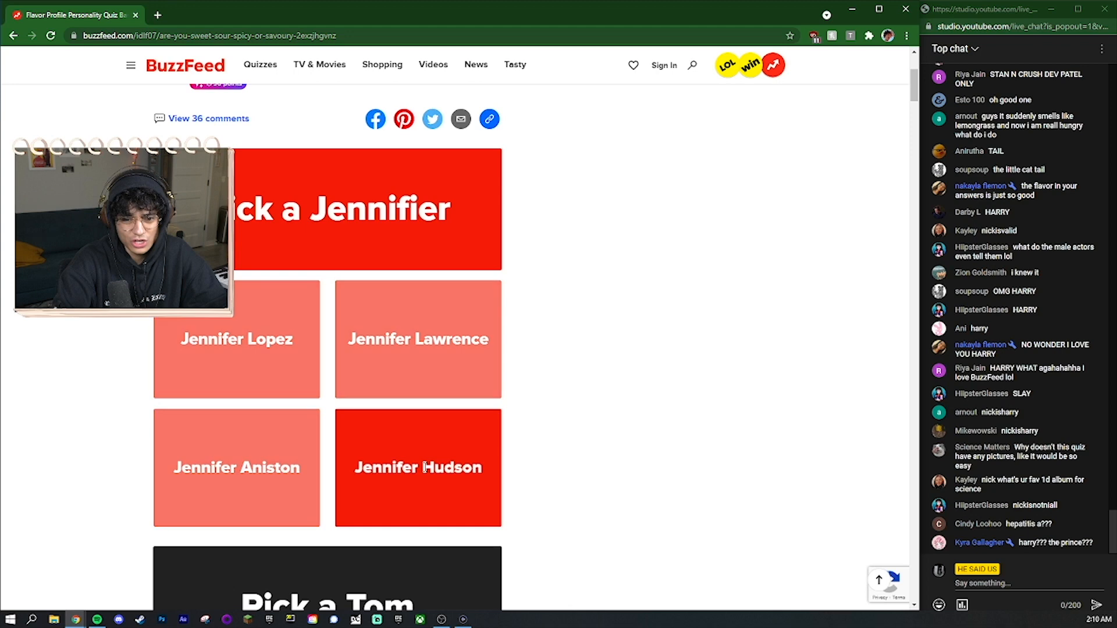
pyautogui.scroll(-3)
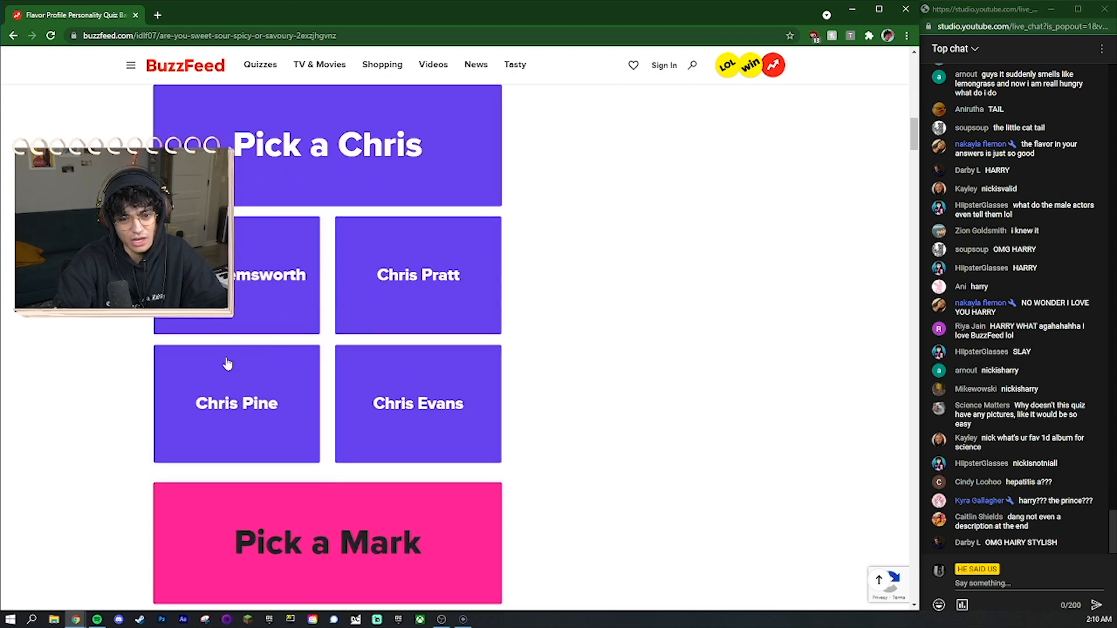
pyautogui.moveTo(274, 285)
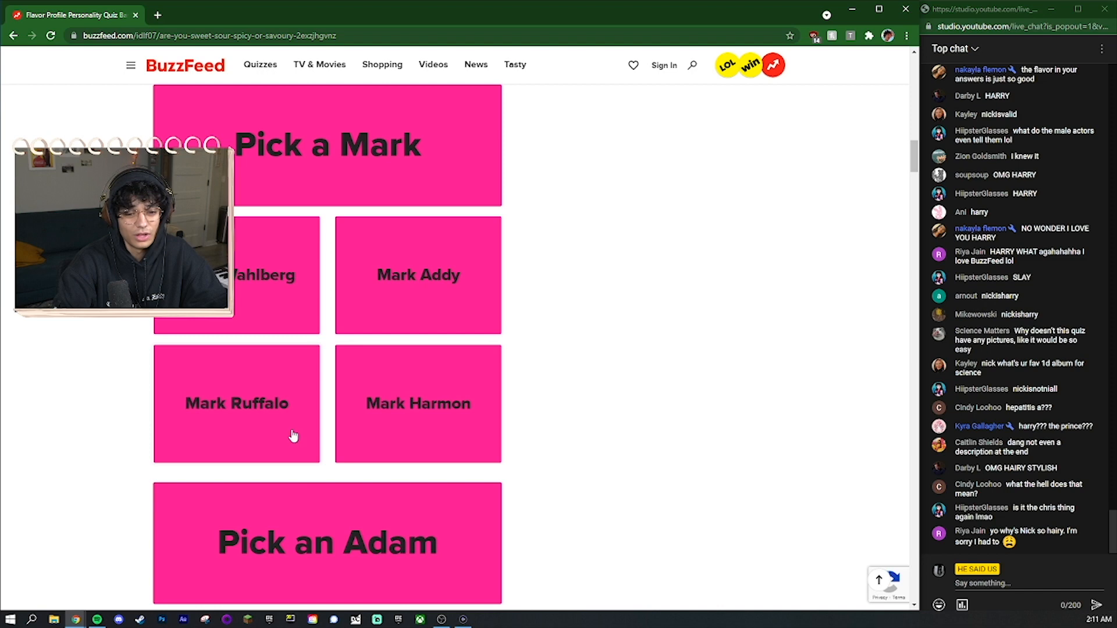
pyautogui.click(237, 403)
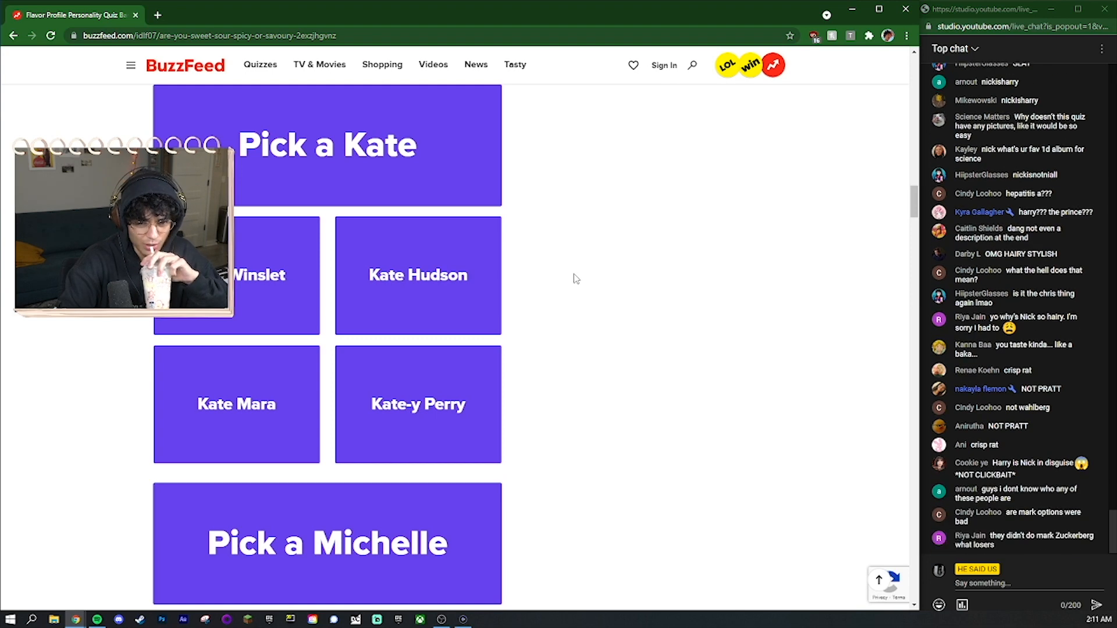
pyautogui.scroll(-3)
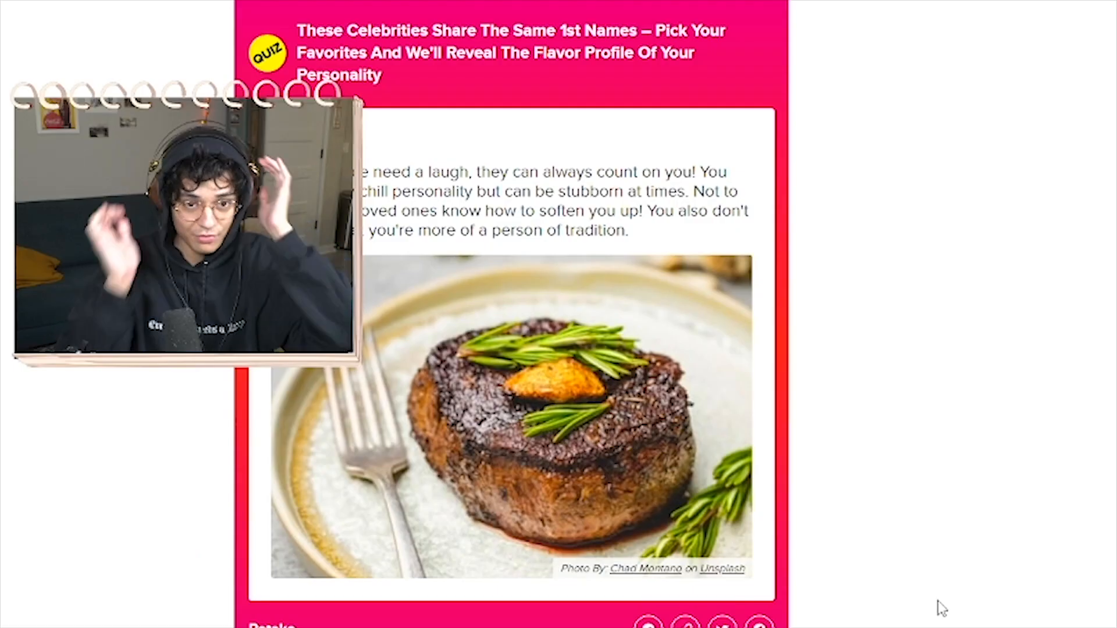
pyautogui.scroll(-3)
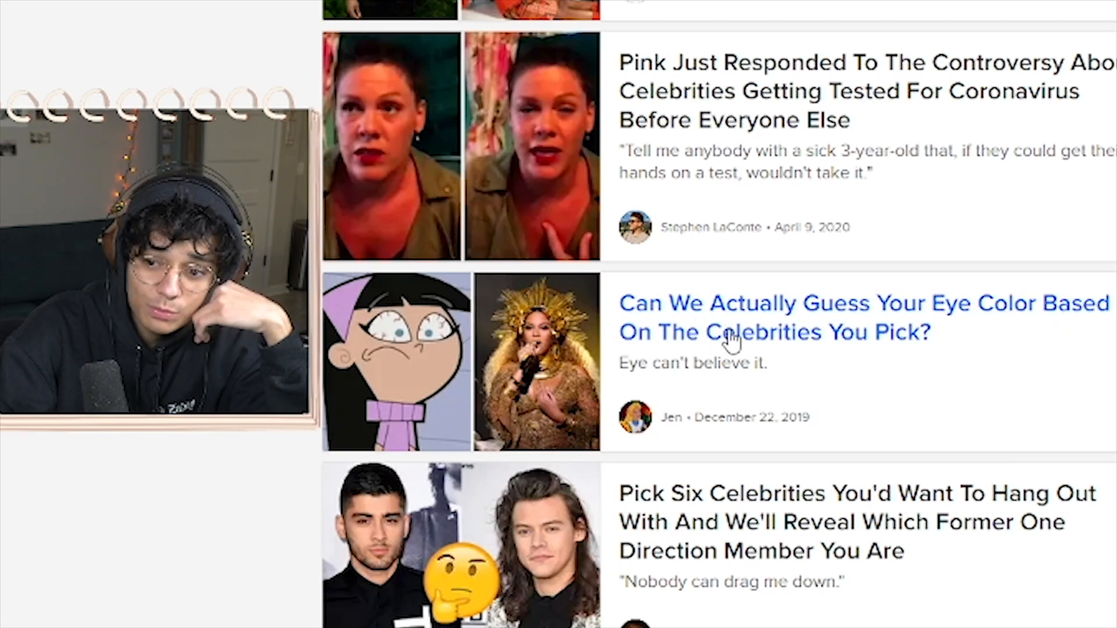
# Open the 'Can We Actually Guess Your Eye Color' quiz and pick celebrities through Beyoncé.
pyautogui.click(741, 317)
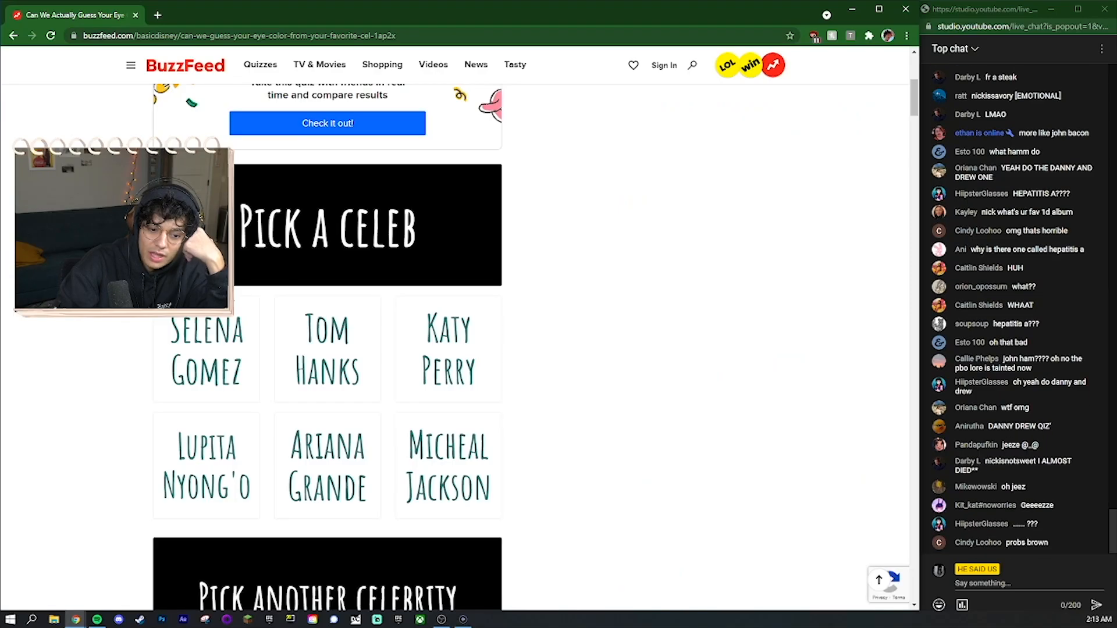
pyautogui.scroll(-3)
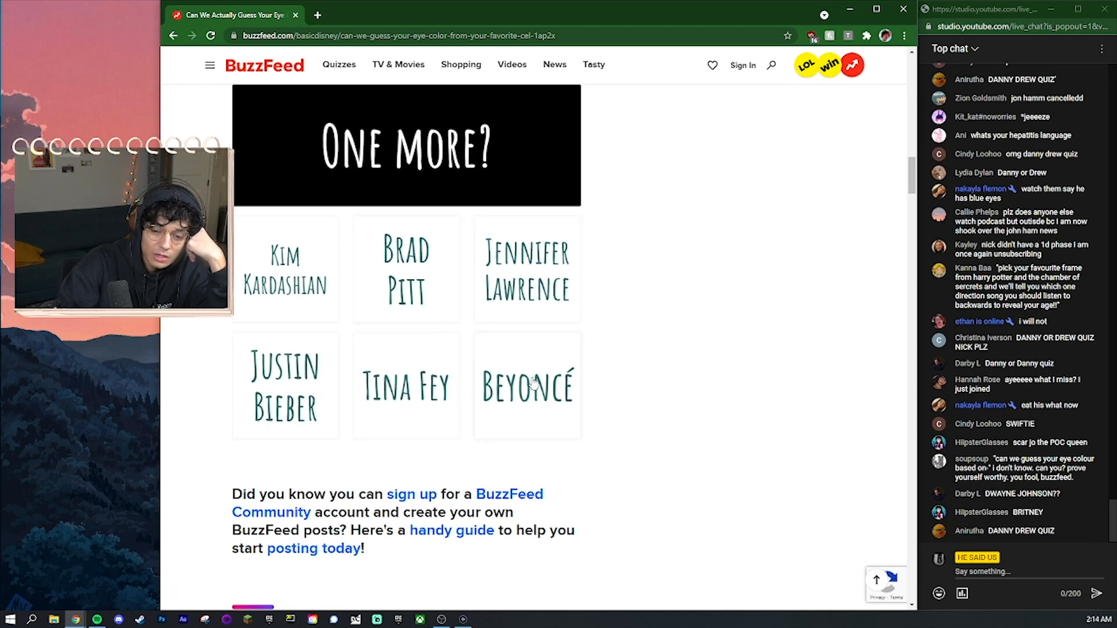
pyautogui.click(526, 385)
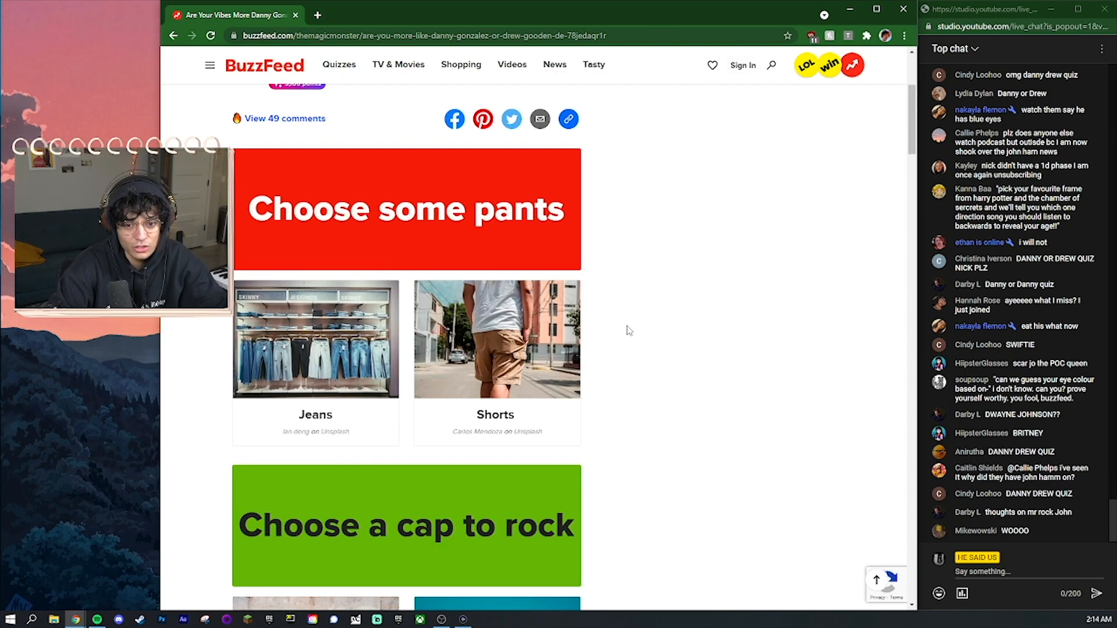
# Scroll through the Danny-or-Drew quiz to the Drew Gooden result and highlight its hardworking line.
pyautogui.scroll(-3)
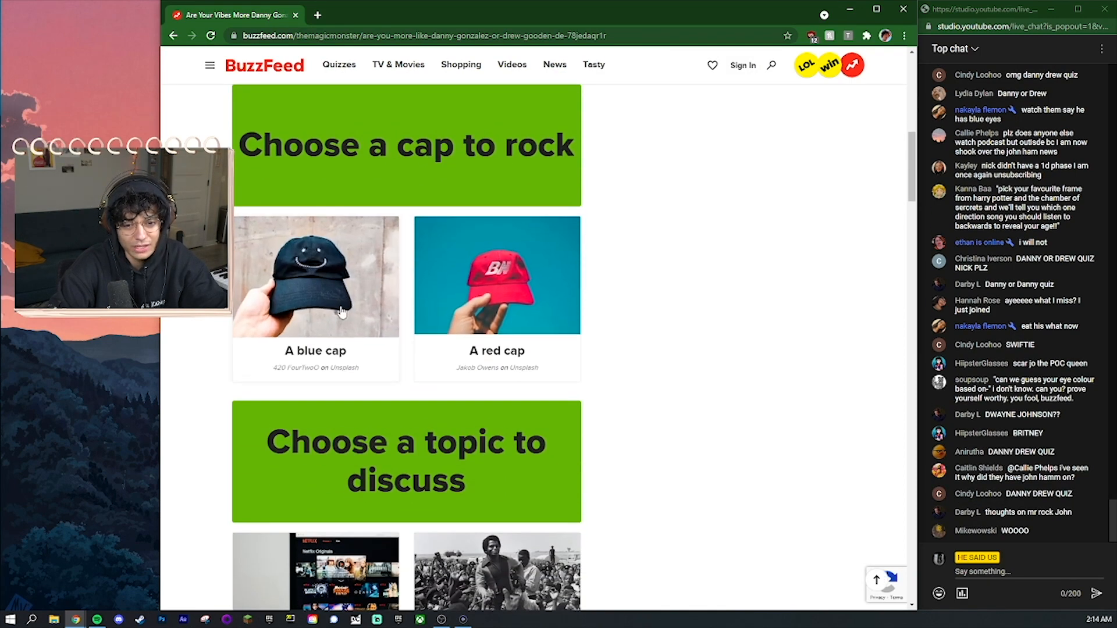
pyautogui.scroll(-3)
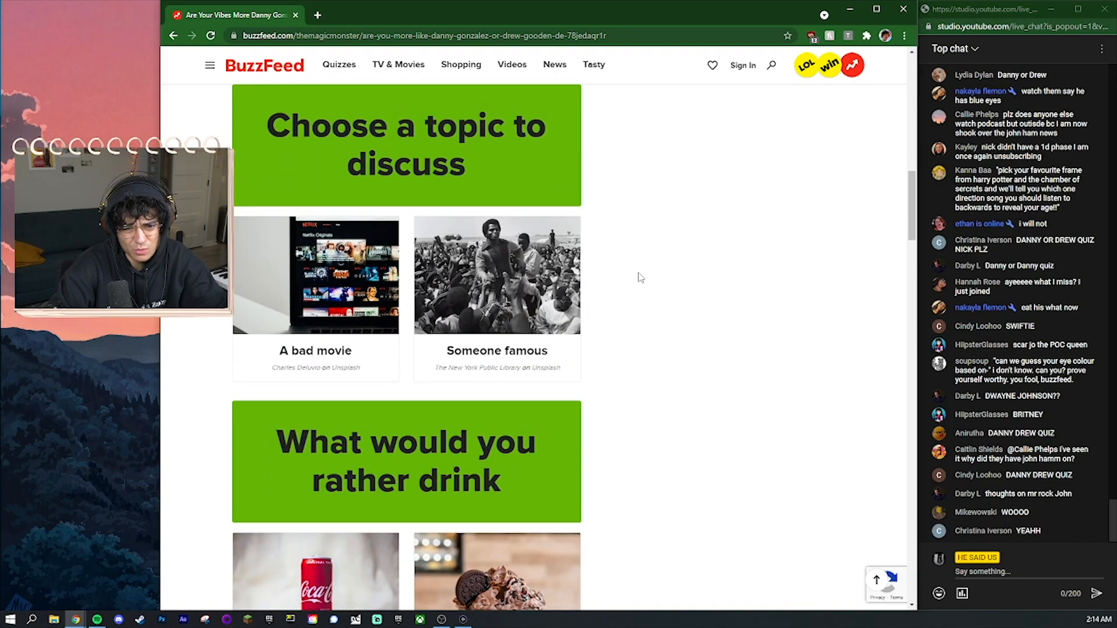
pyautogui.scroll(-3)
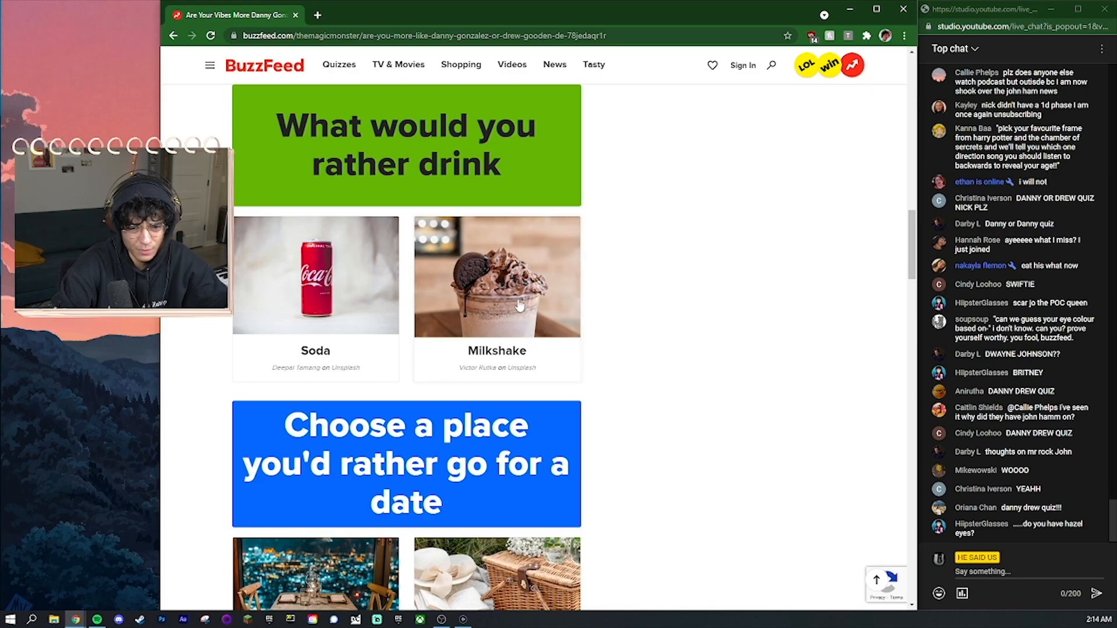
pyautogui.scroll(-3)
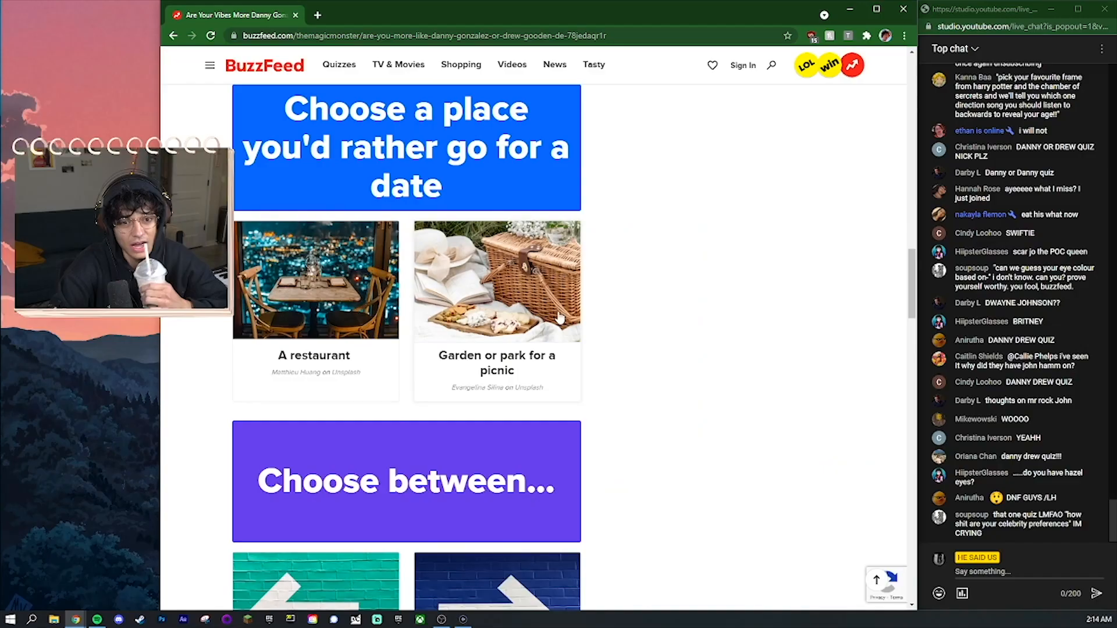
pyautogui.scroll(-3)
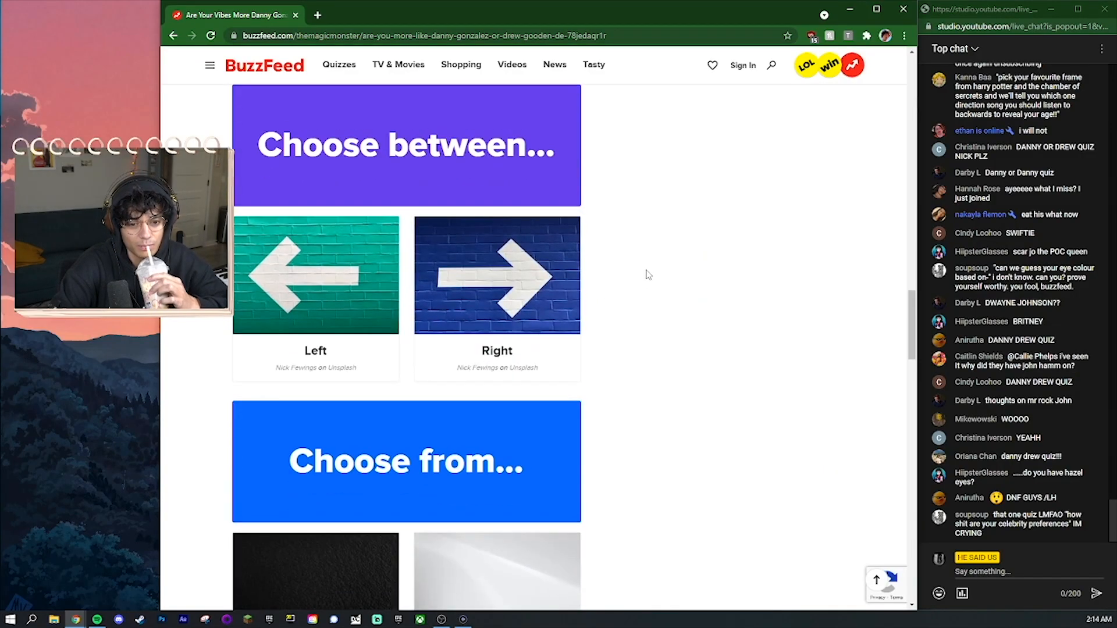
pyautogui.scroll(-3)
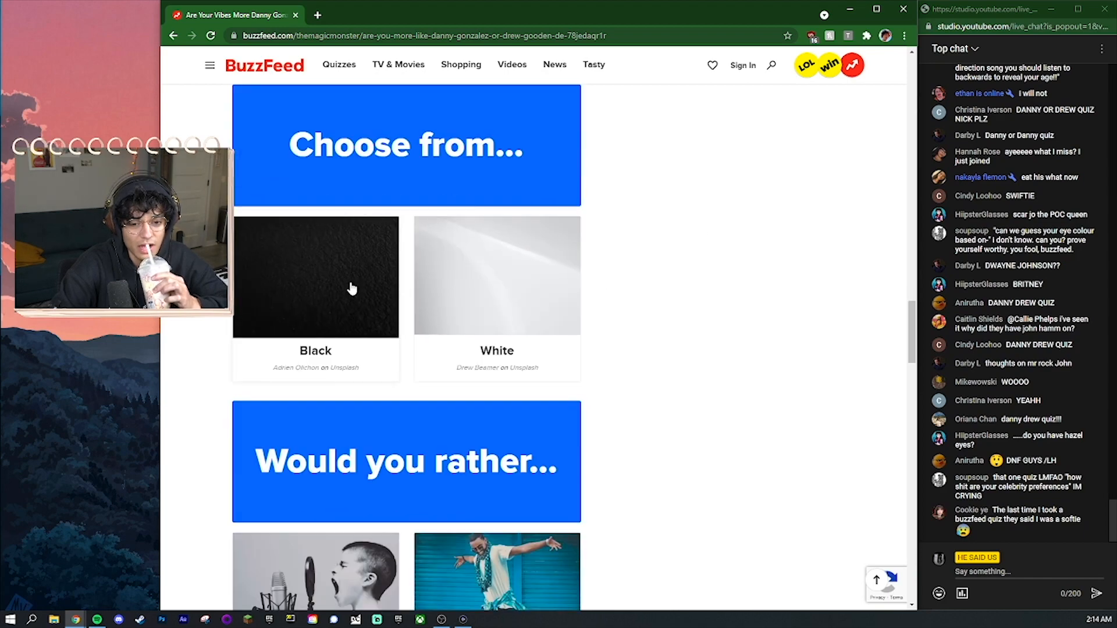
pyautogui.scroll(-3)
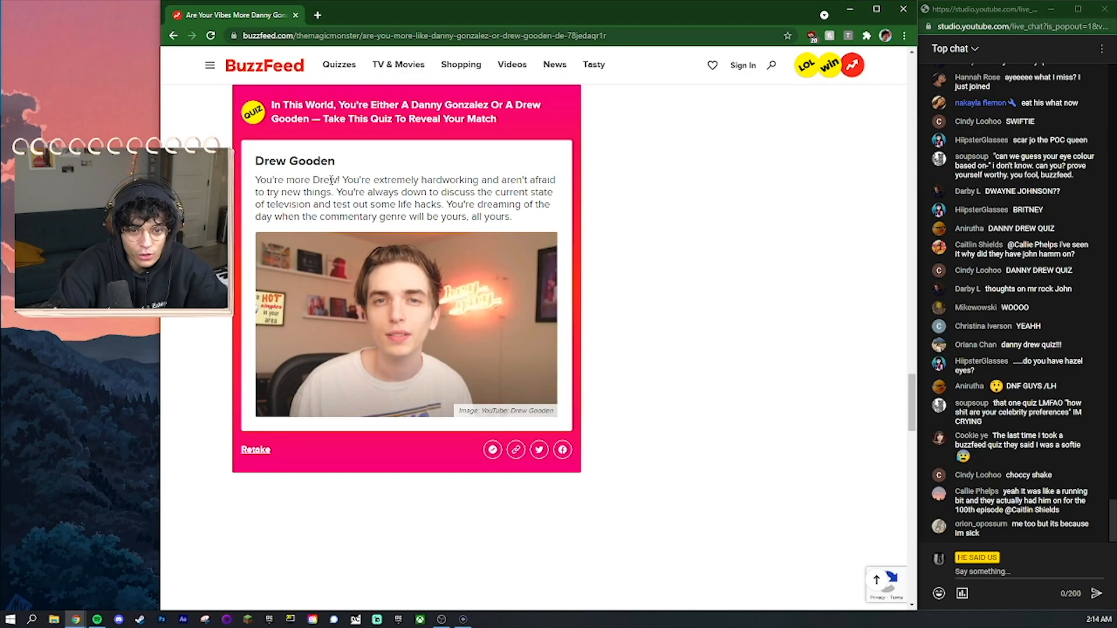
pyautogui.moveTo(359, 180); pyautogui.dragTo(526, 179)
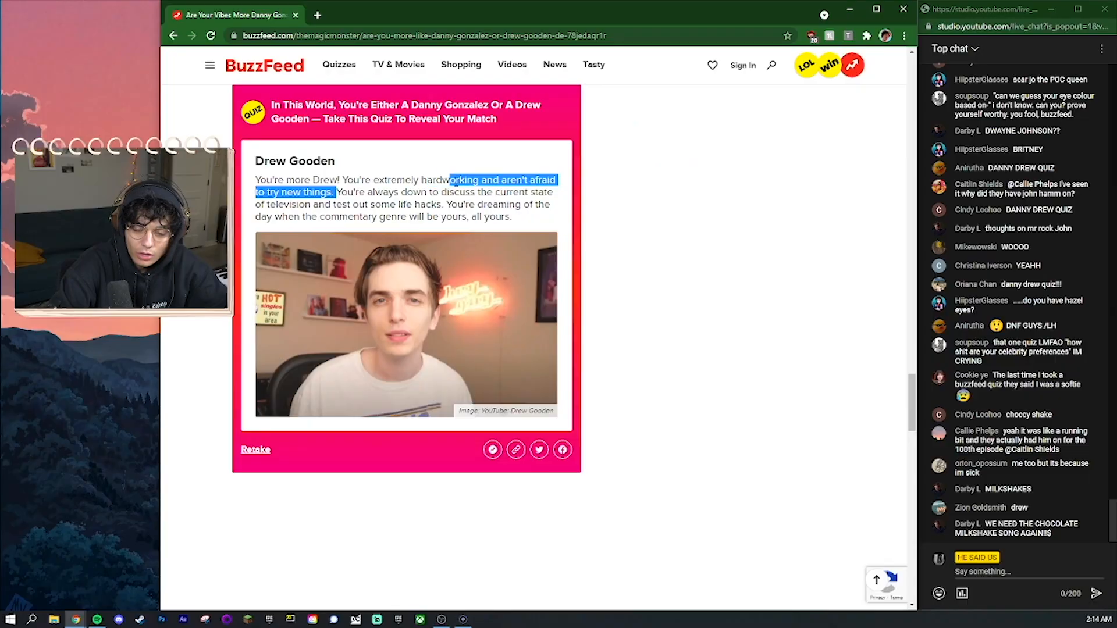
pyautogui.click(266, 204)
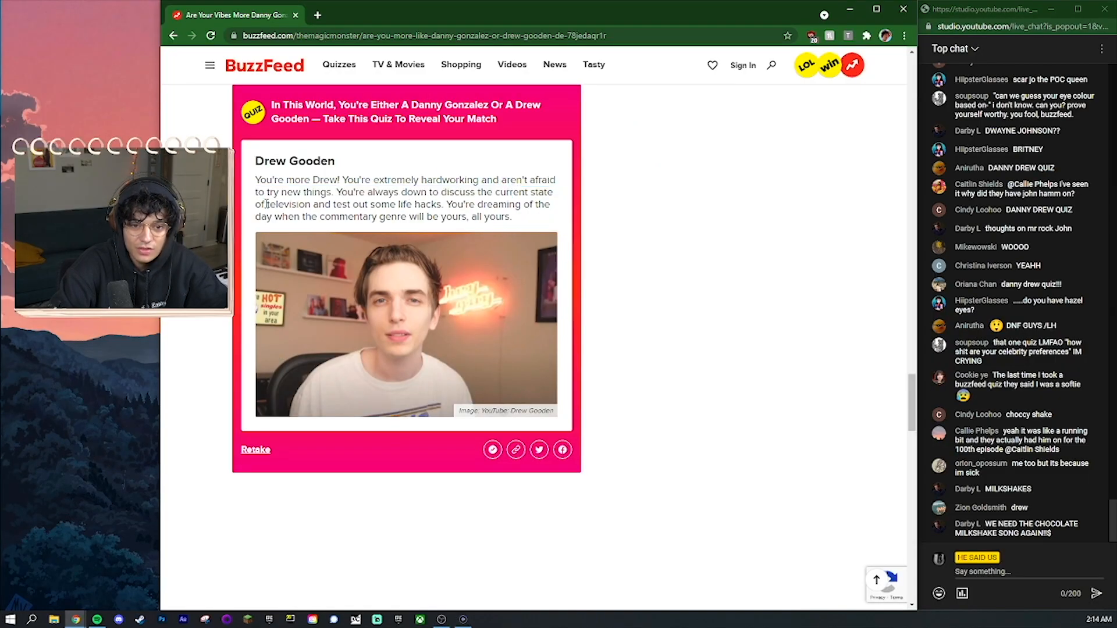